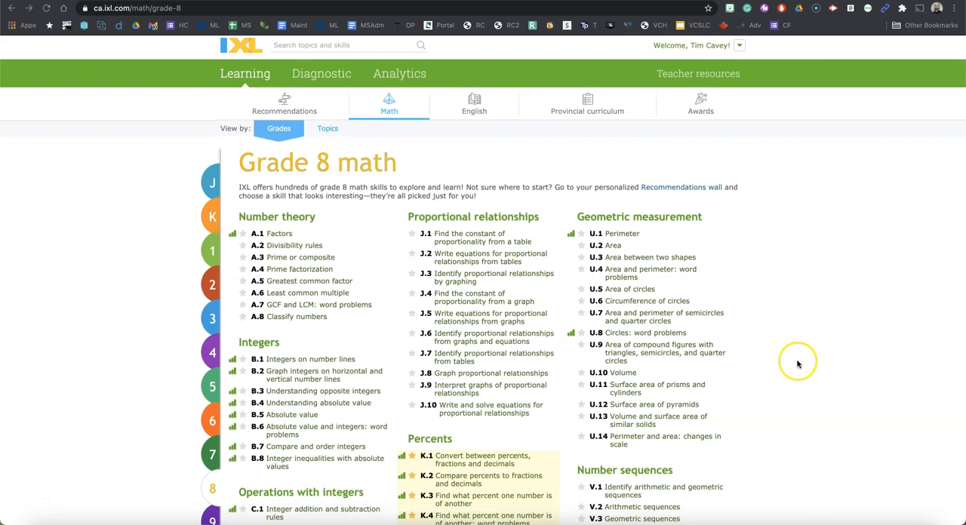
Browse the Grade 8 list down to Linear functions and launch skill Z.7.
scroll("down", 3)
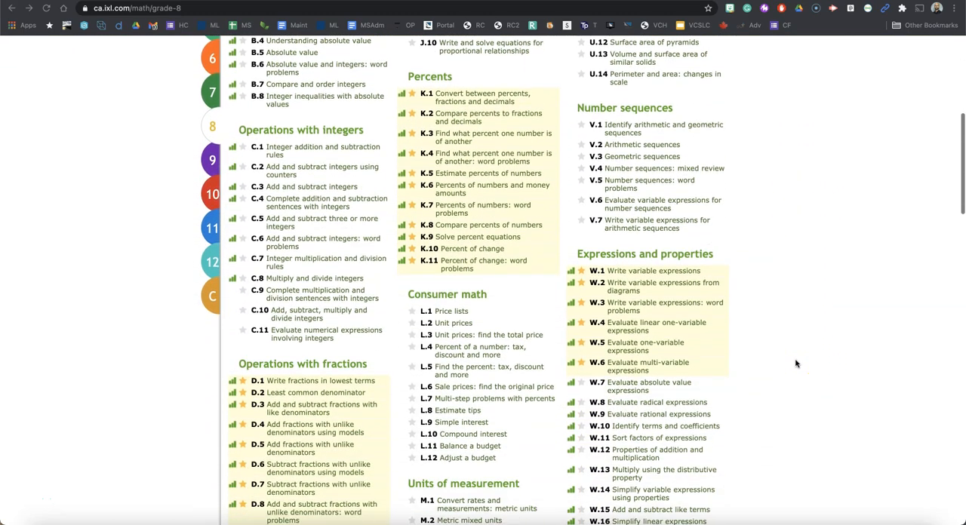
scroll("down", 3)
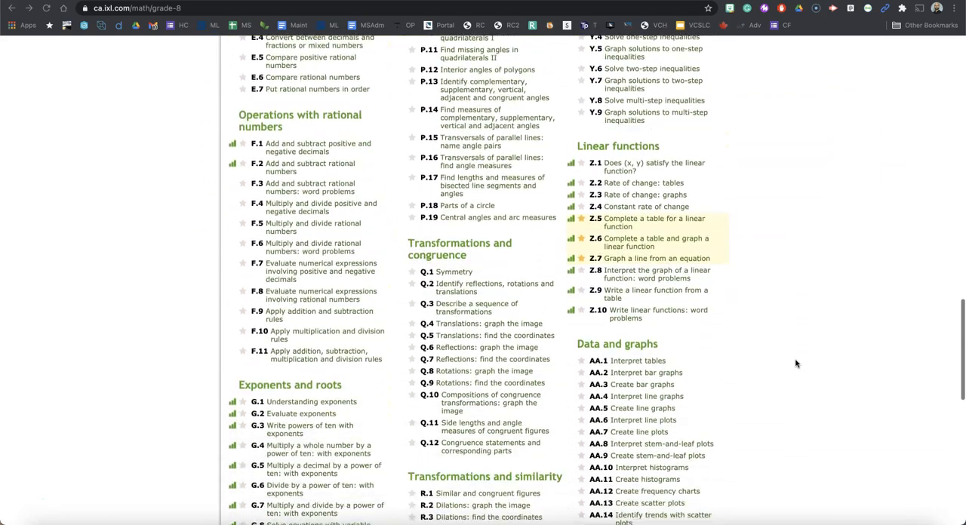
scroll("down", 3)
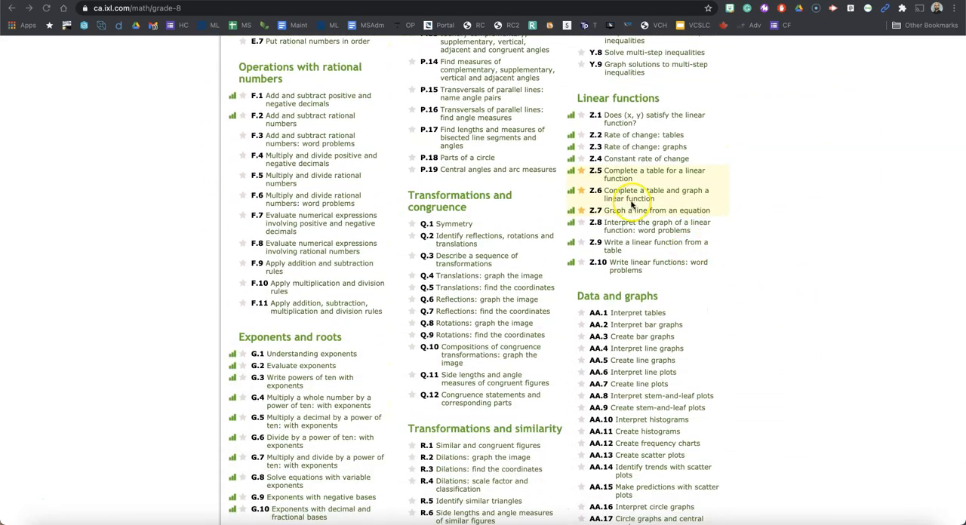
scroll("down", 3)
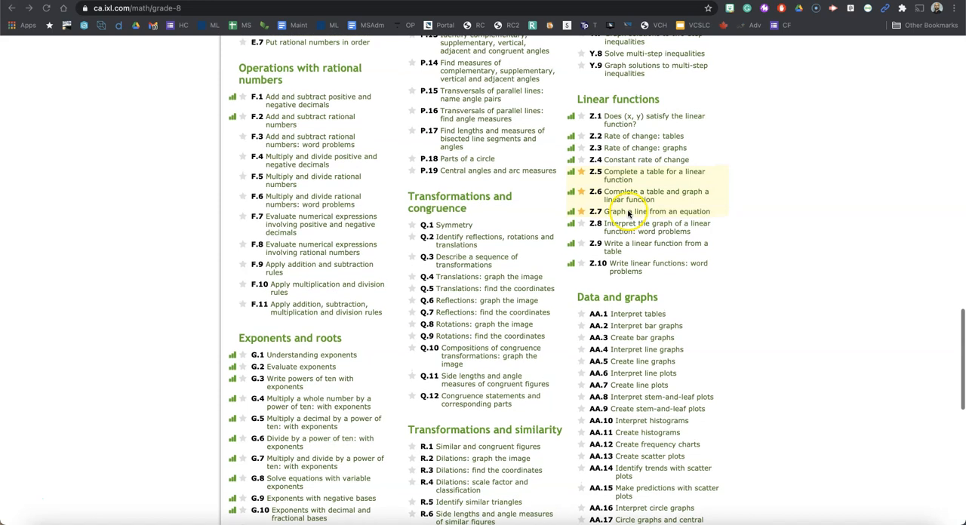
left_click(616, 211)
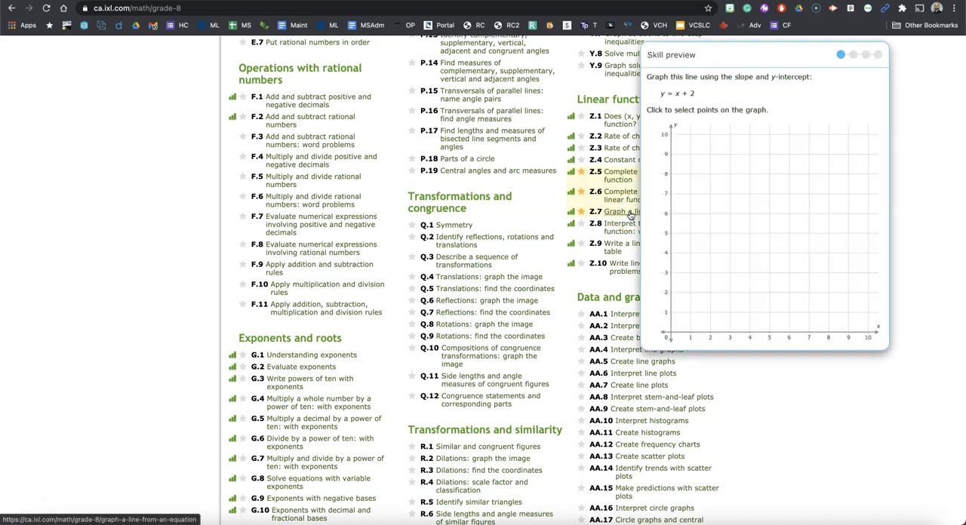
left_click(619, 212)
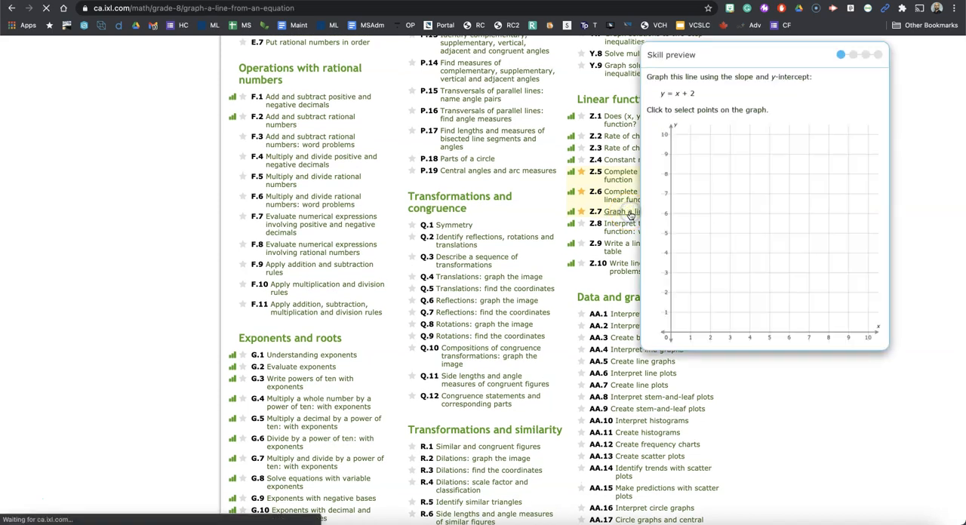
Plot (0, 3) and (1, 5) for y = 2x + 3 and submit the line.
left_click(622, 211)
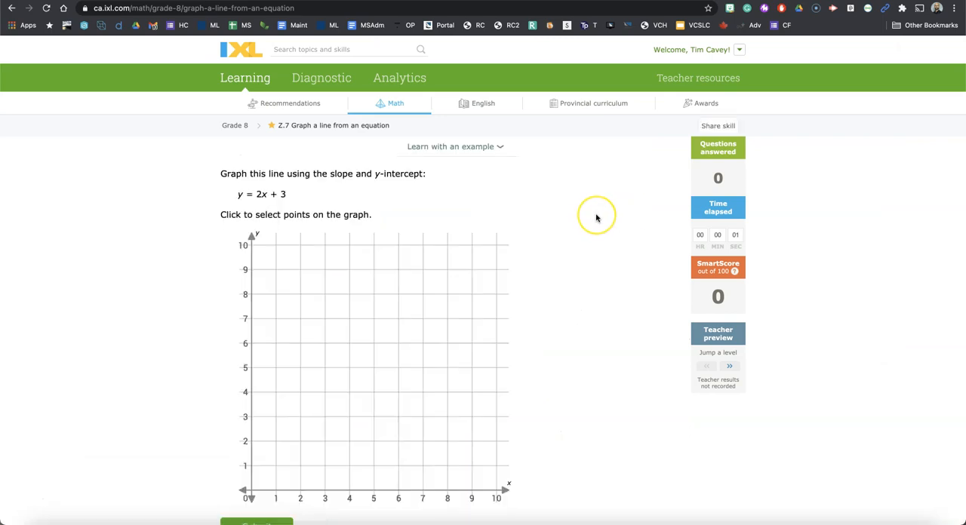
scroll("down", 3)
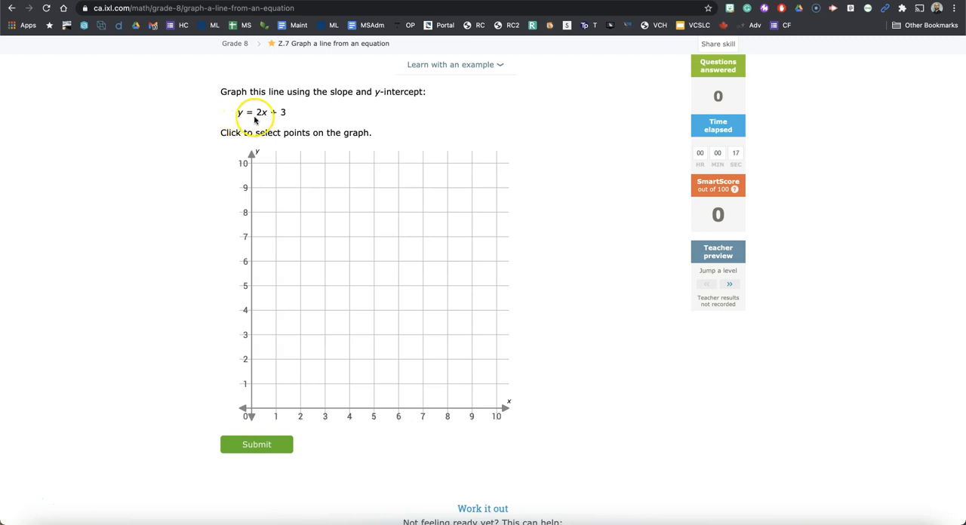
mouse_move(234, 122)
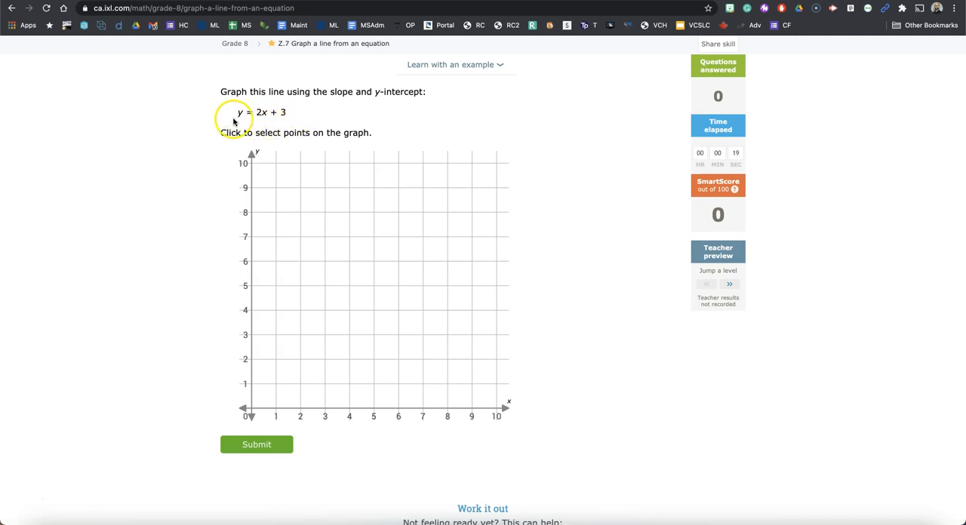
mouse_move(276, 121)
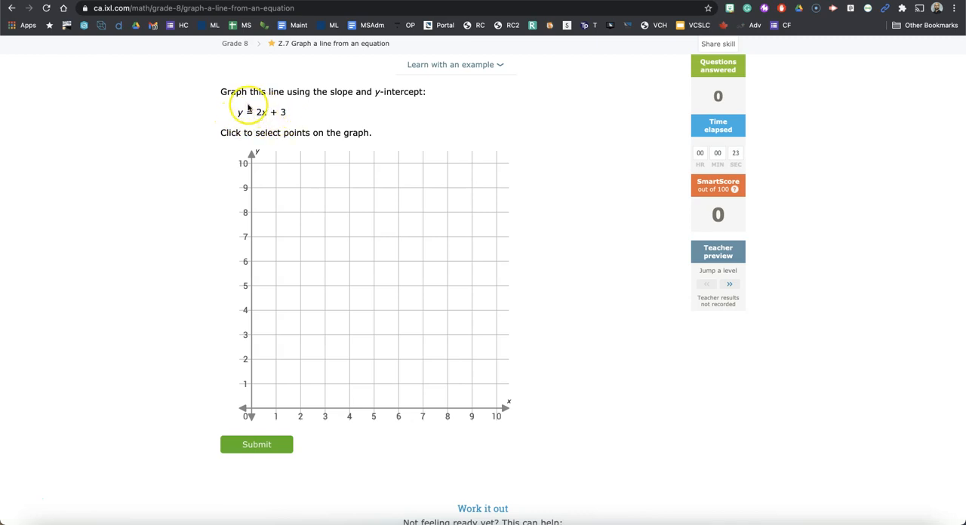
mouse_move(271, 99)
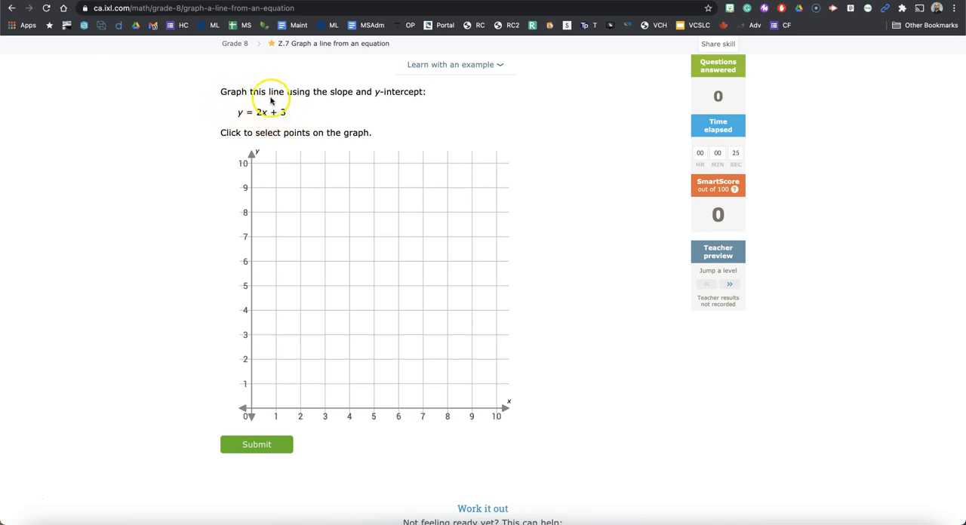
mouse_move(429, 96)
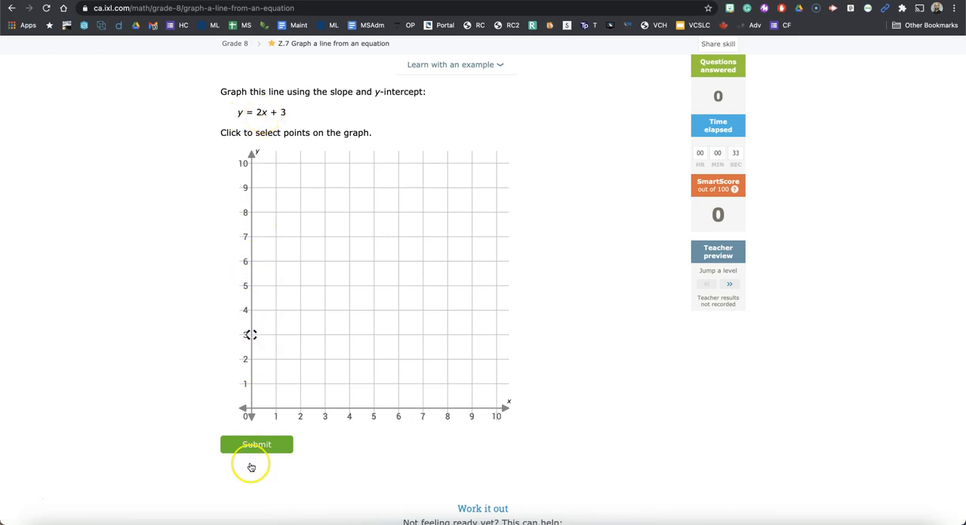
mouse_move(250, 392)
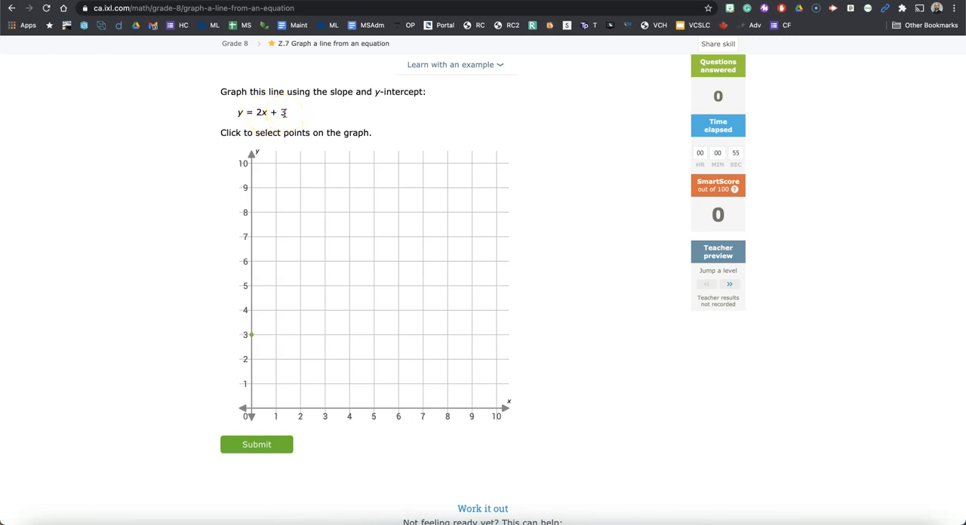
left_click(274, 236)
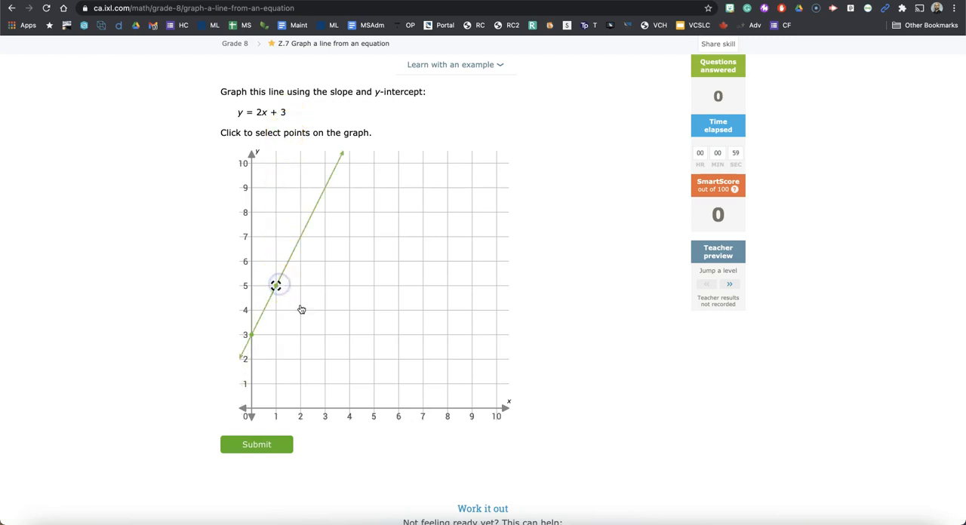
left_click(257, 444)
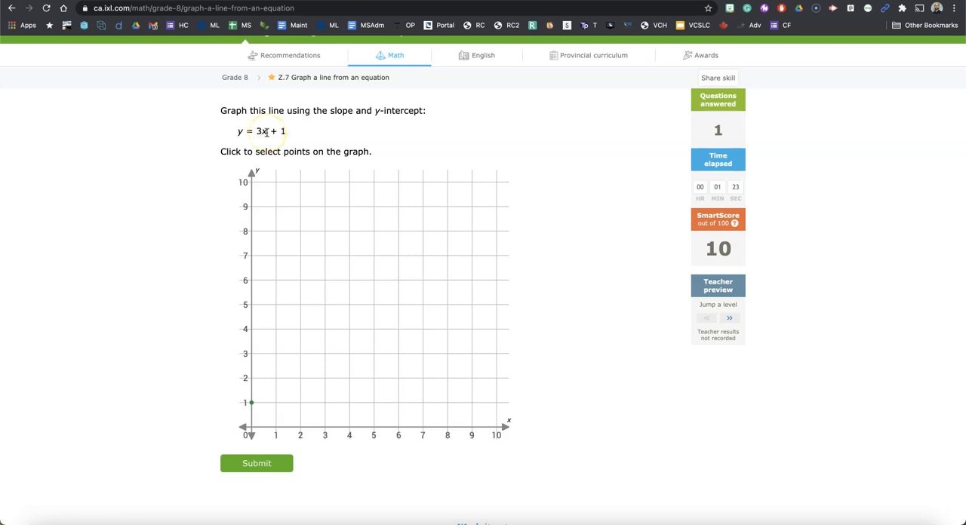
Plot the second point (1, 4) for y = 3x + 1 and submit the line.
left_click(274, 329)
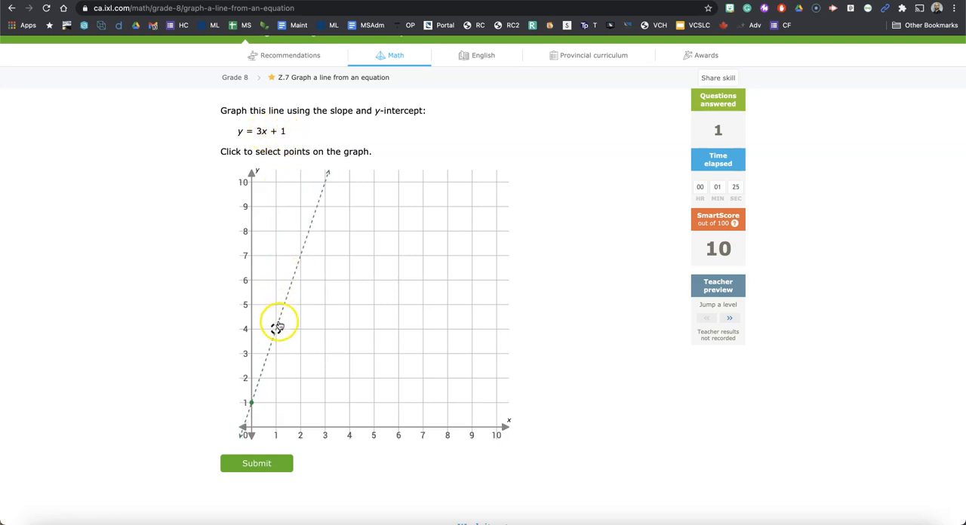
left_click(256, 464)
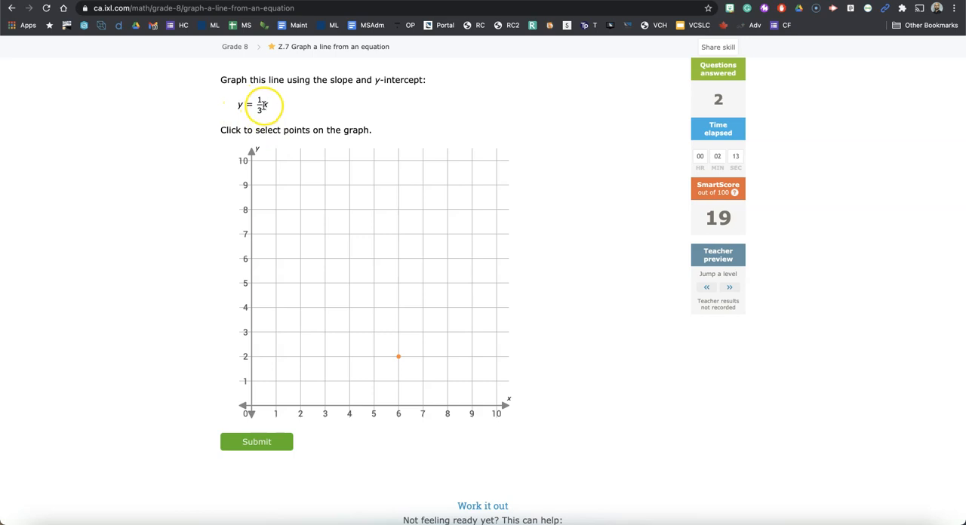
Plot (6, 2) and the origin for y = 1/3 x and submit.
left_click(338, 387)
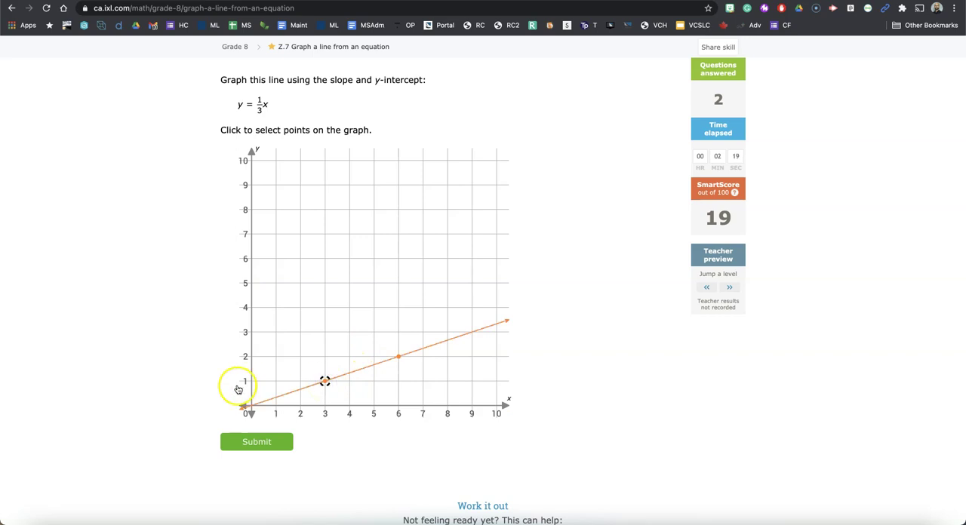
left_click(257, 441)
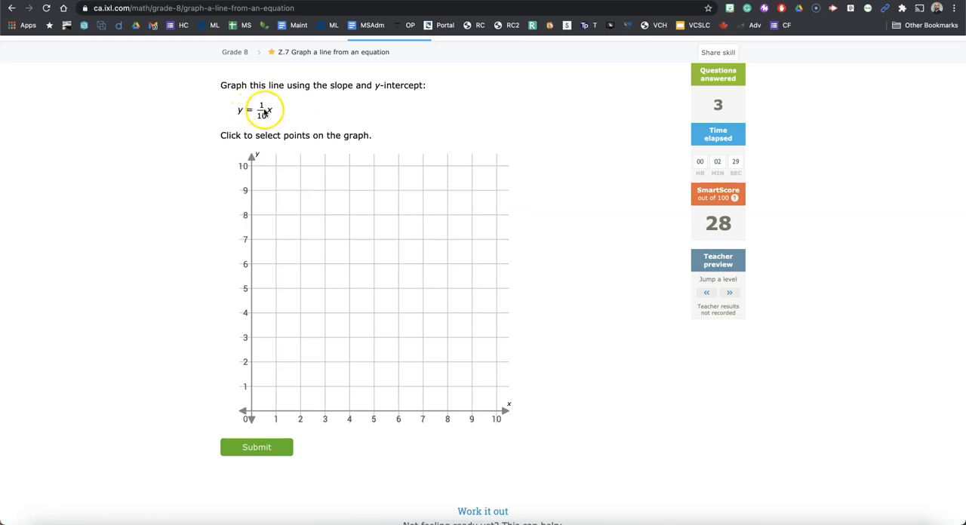
mouse_move(260, 118)
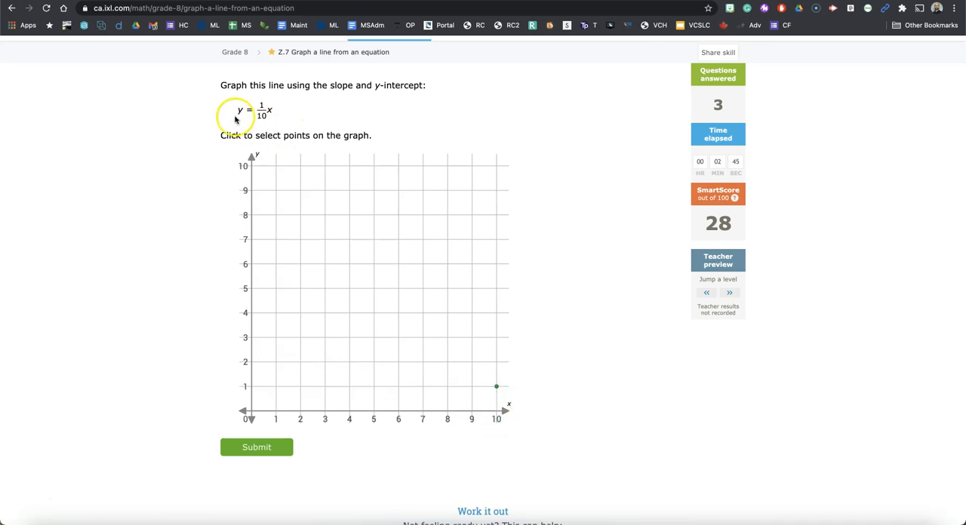
mouse_move(274, 118)
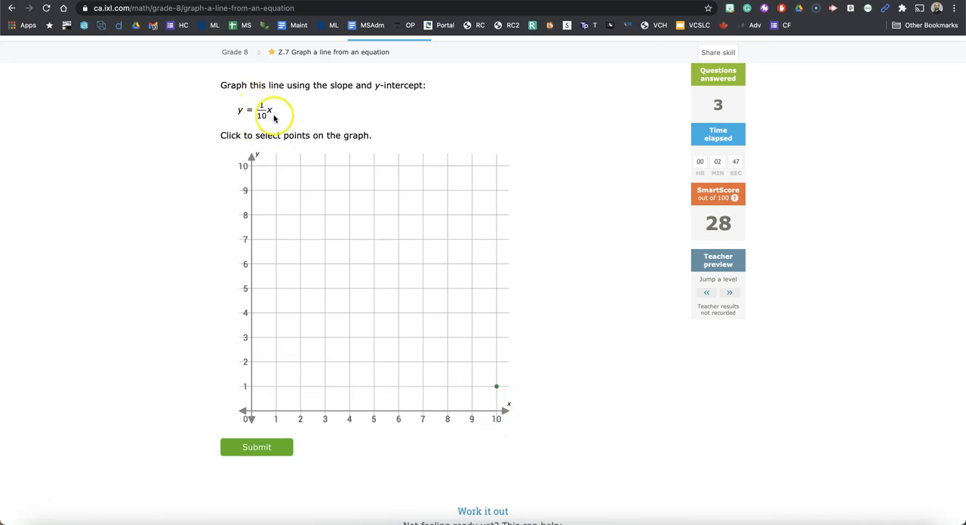
Plot (10, 1) and the origin for y = 1/10 x and submit.
left_click(249, 411)
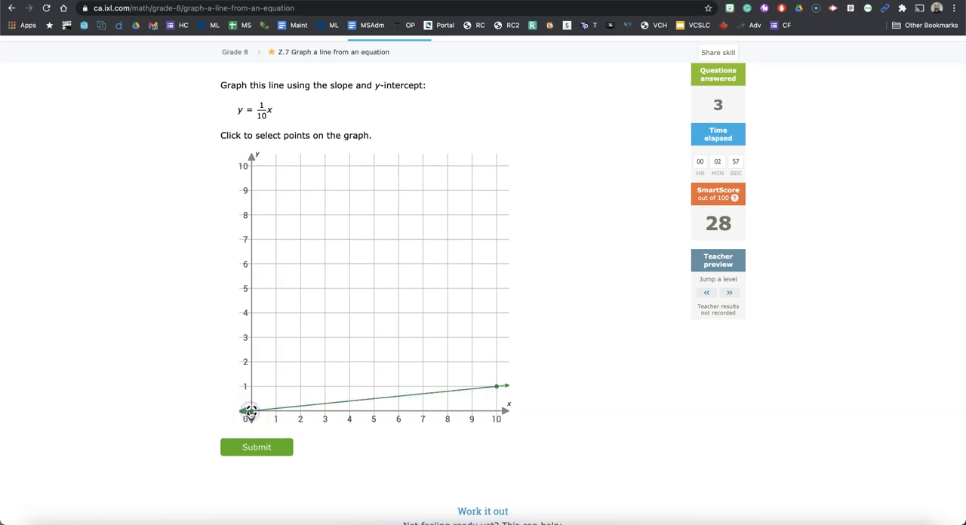
left_click(257, 447)
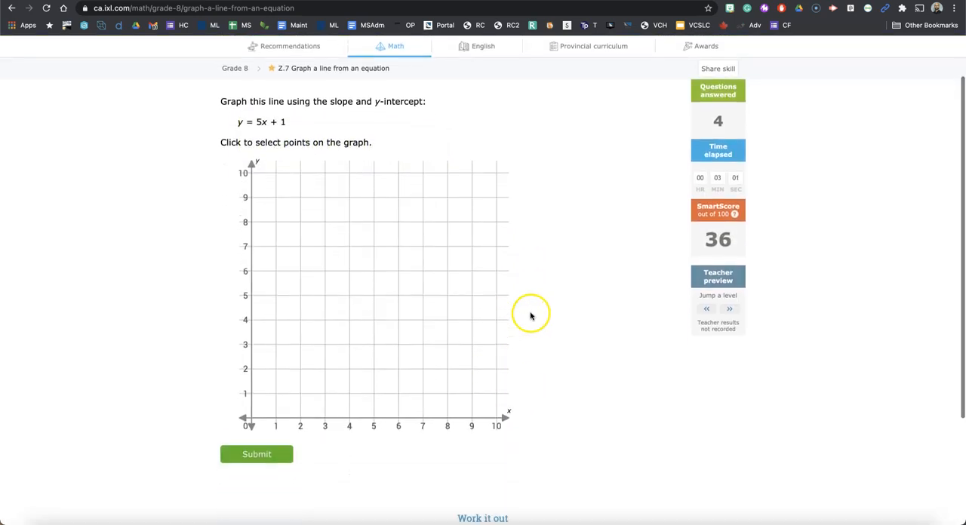
Plot (0, 1) and (1, 6) for y = 5x + 1 and submit the line.
scroll("down", 3)
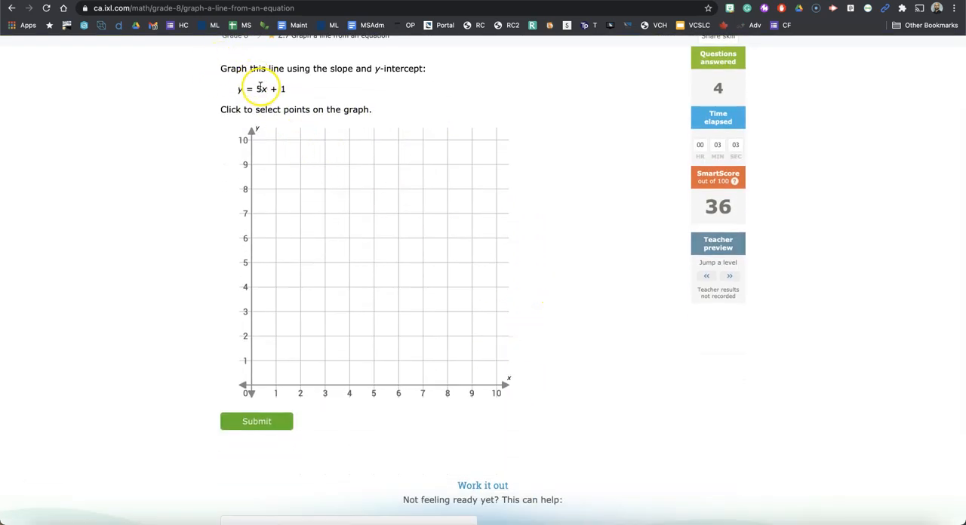
mouse_move(263, 92)
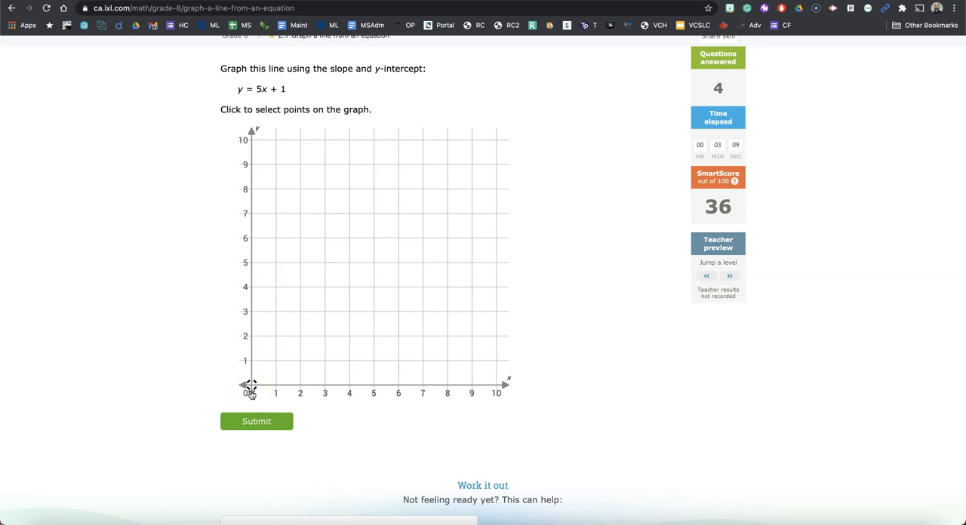
left_click(250, 359)
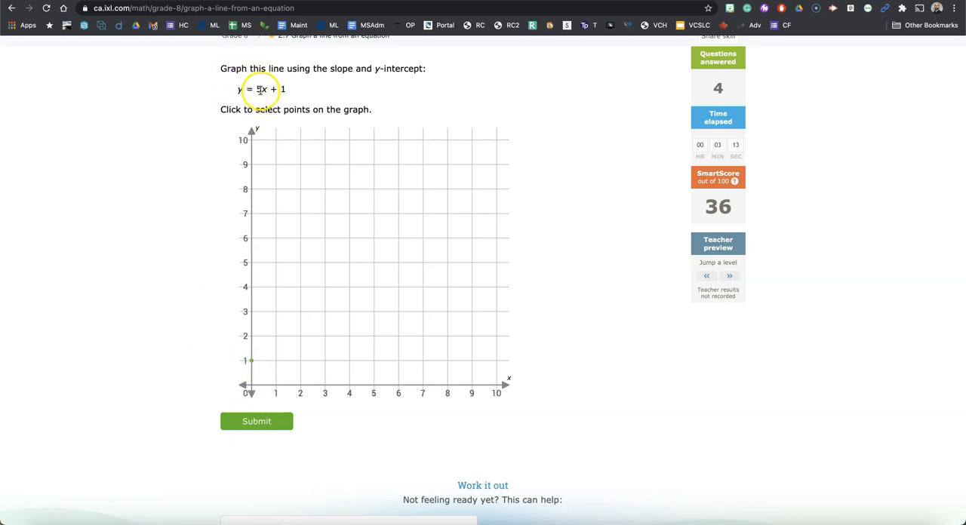
mouse_move(268, 91)
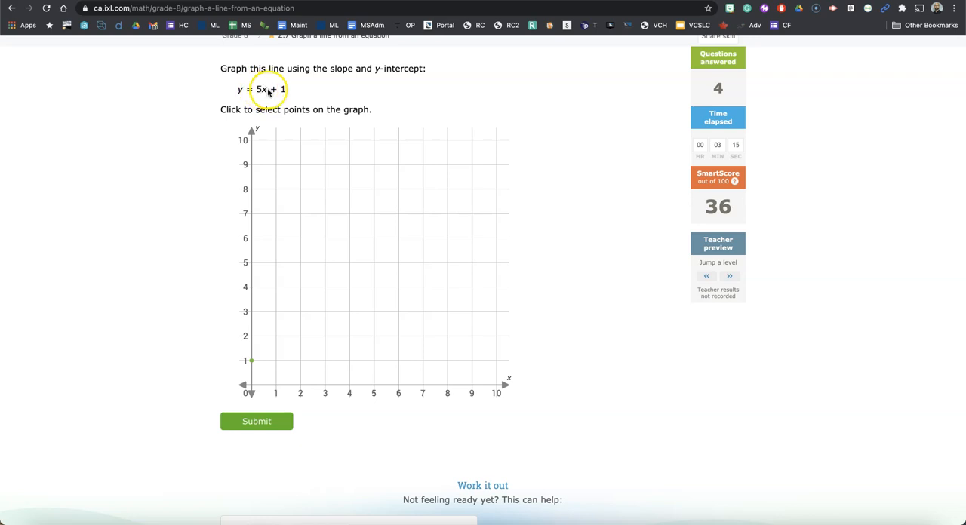
left_click(323, 335)
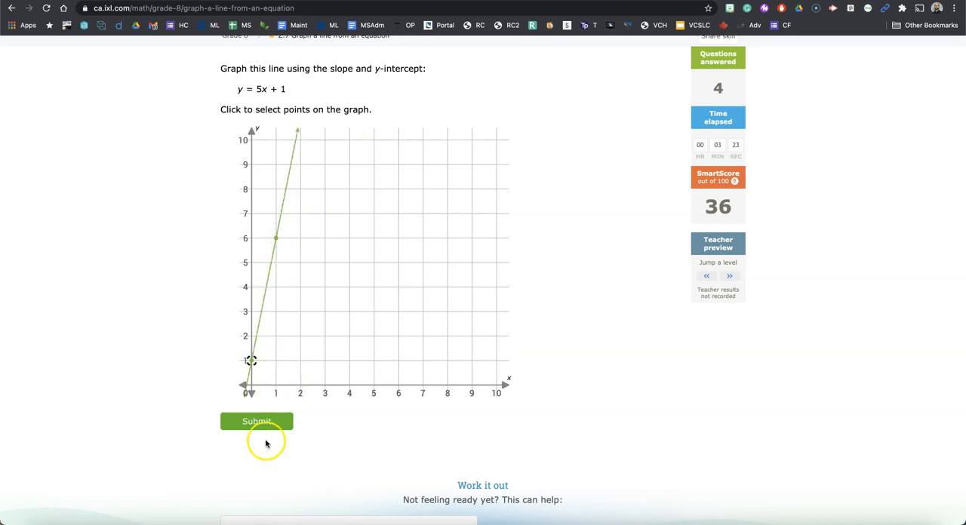
left_click(257, 421)
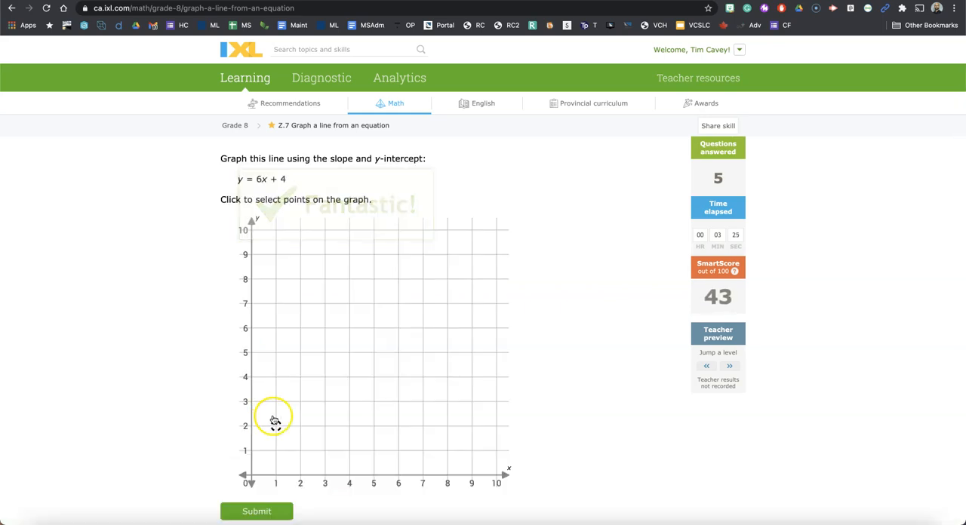
Plot (0, 4) and (1, 10) for y = 6x + 4 and submit the line.
scroll("down", 3)
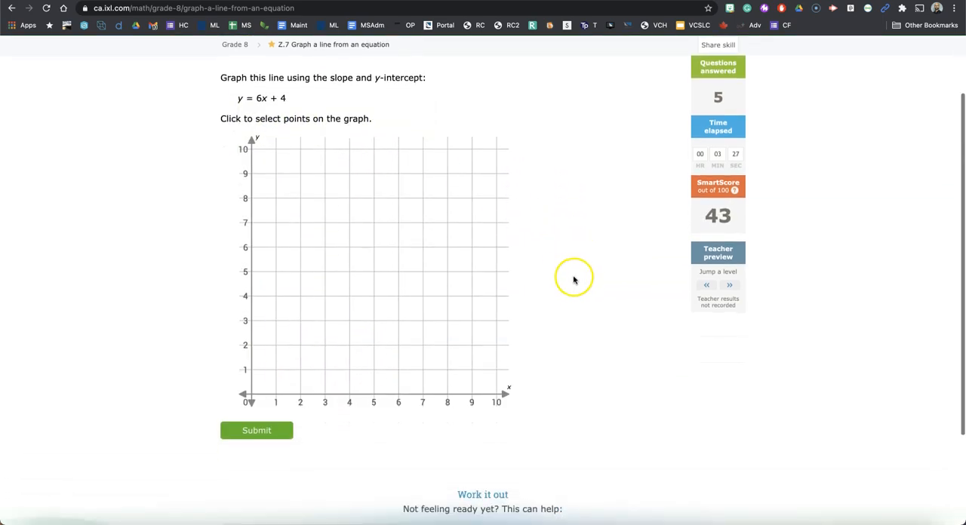
mouse_move(562, 269)
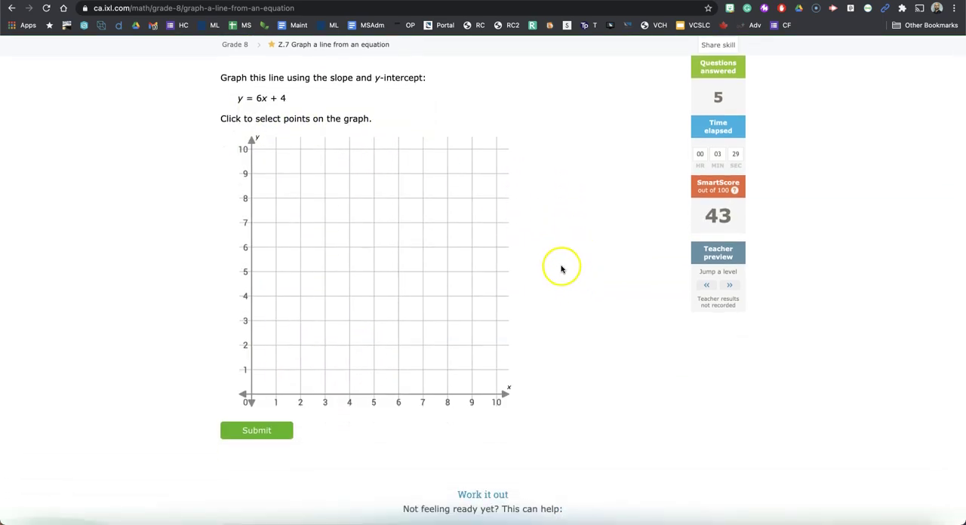
mouse_move(557, 269)
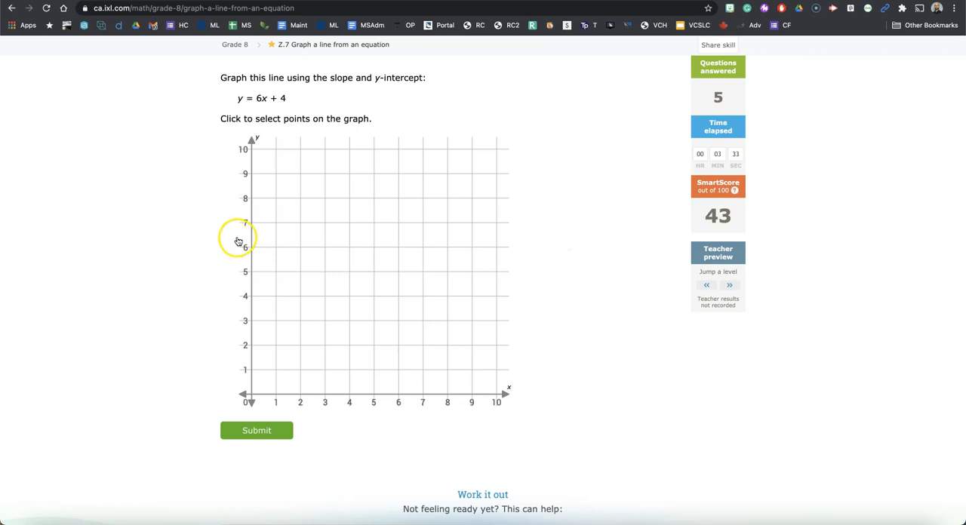
mouse_move(214, 221)
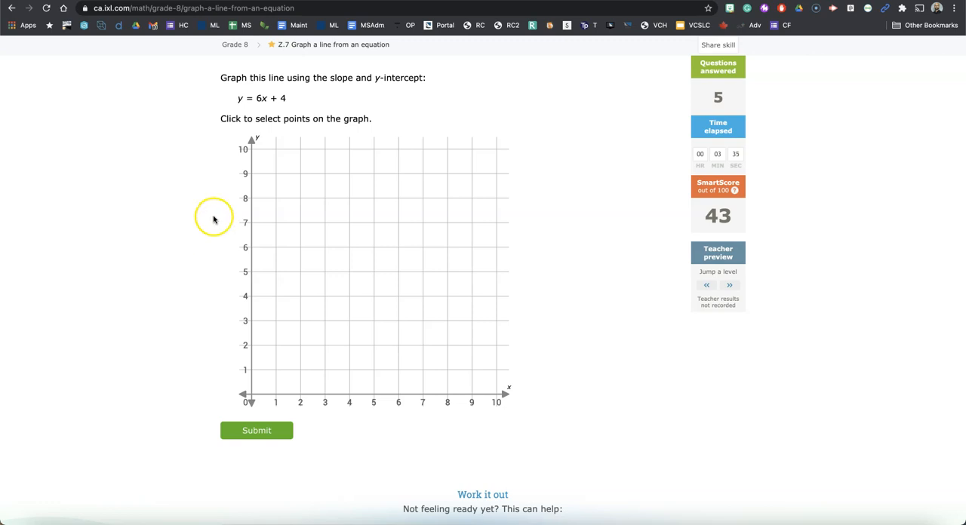
mouse_move(262, 102)
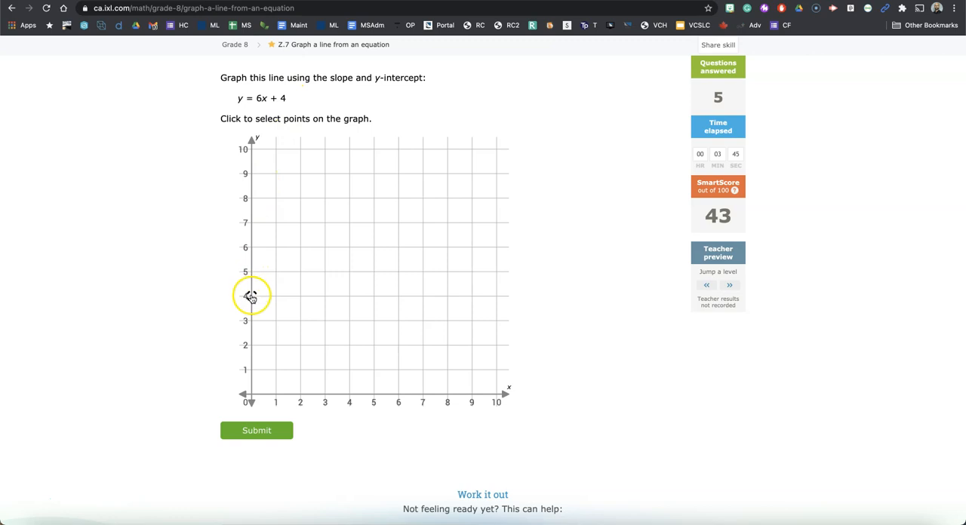
left_click(251, 296)
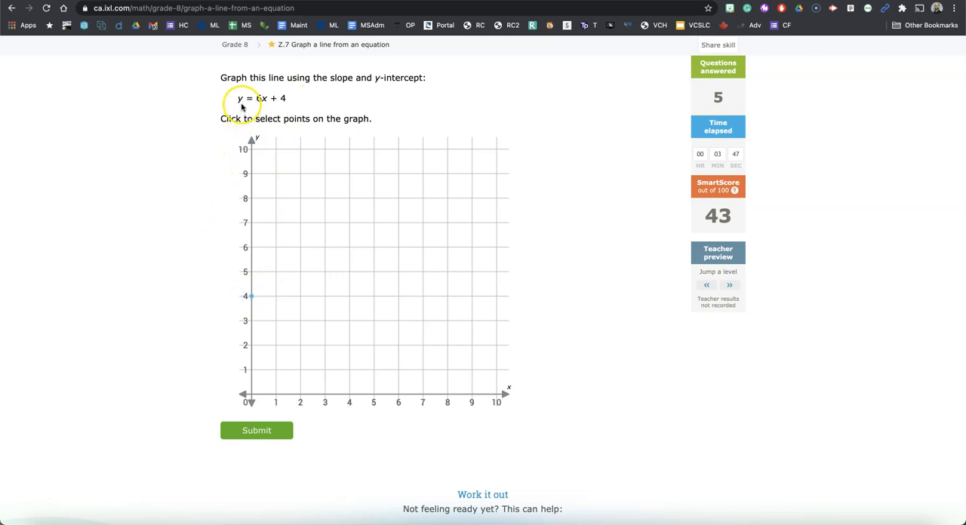
left_click(276, 368)
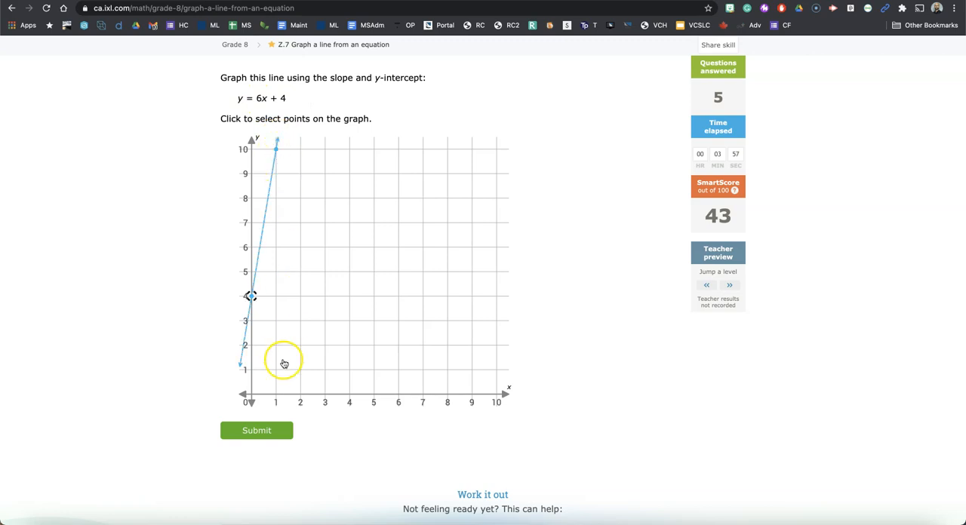
left_click(256, 430)
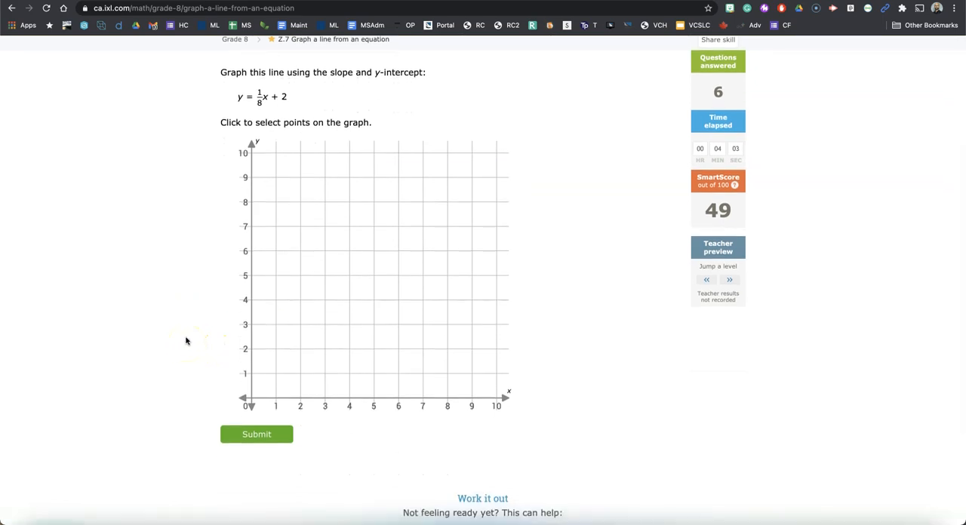
mouse_move(308, 97)
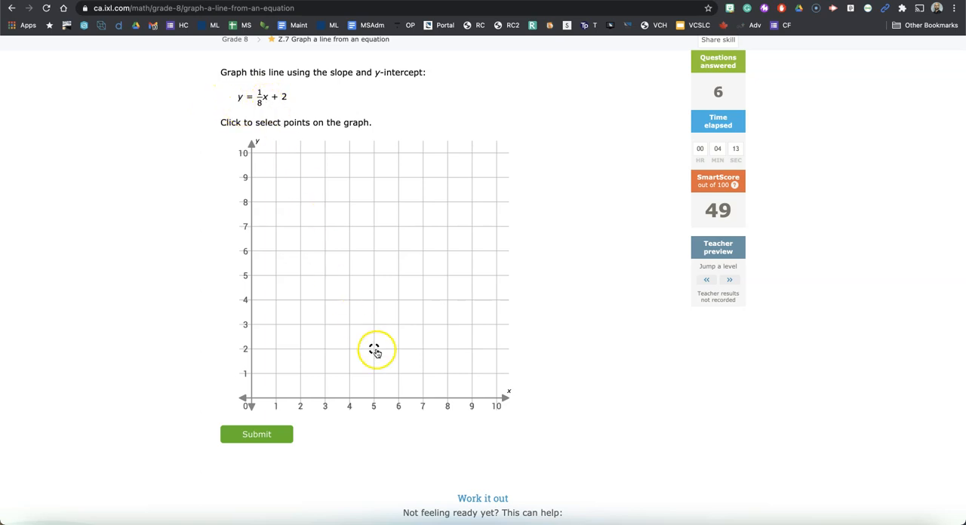
mouse_move(447, 400)
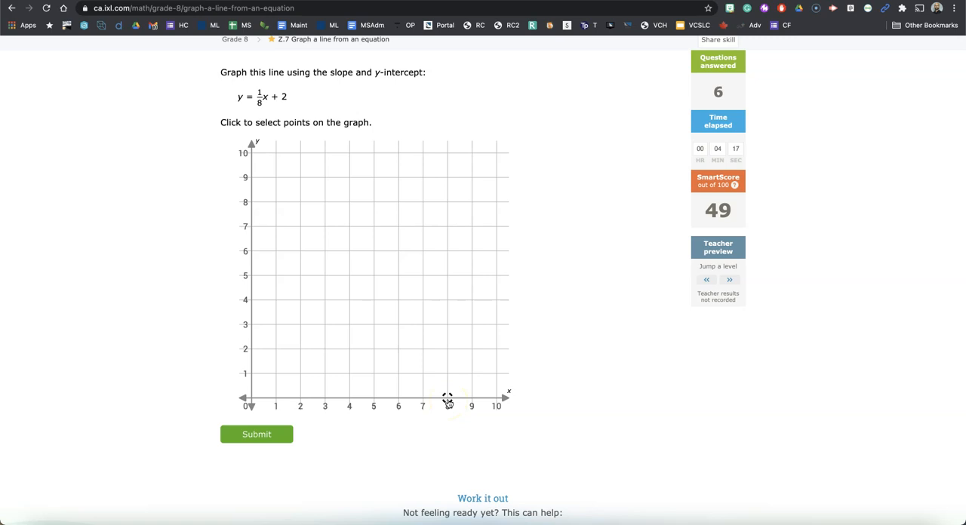
Plot (8, 3), drag the y-intercept point to (0, 2) for y = 1/8x + 2, and submit.
left_click(447, 373)
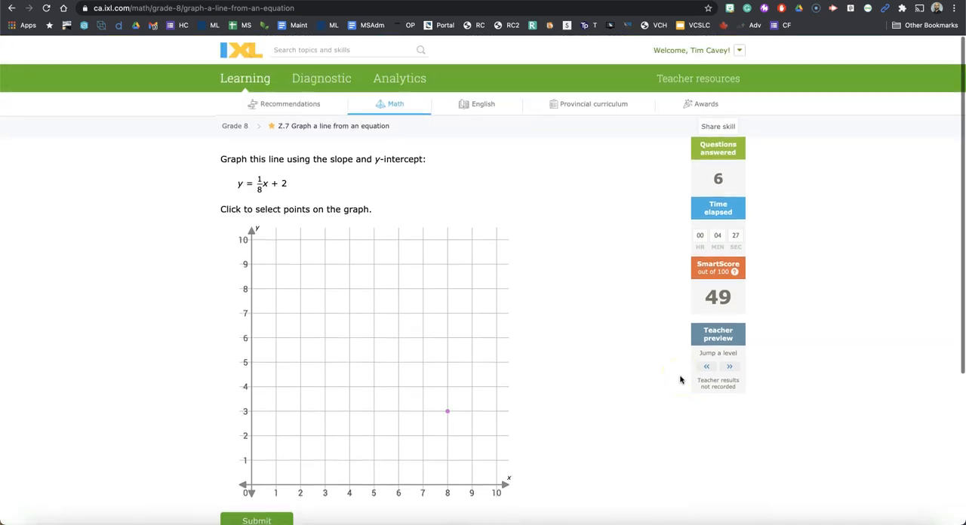
scroll("down", 3)
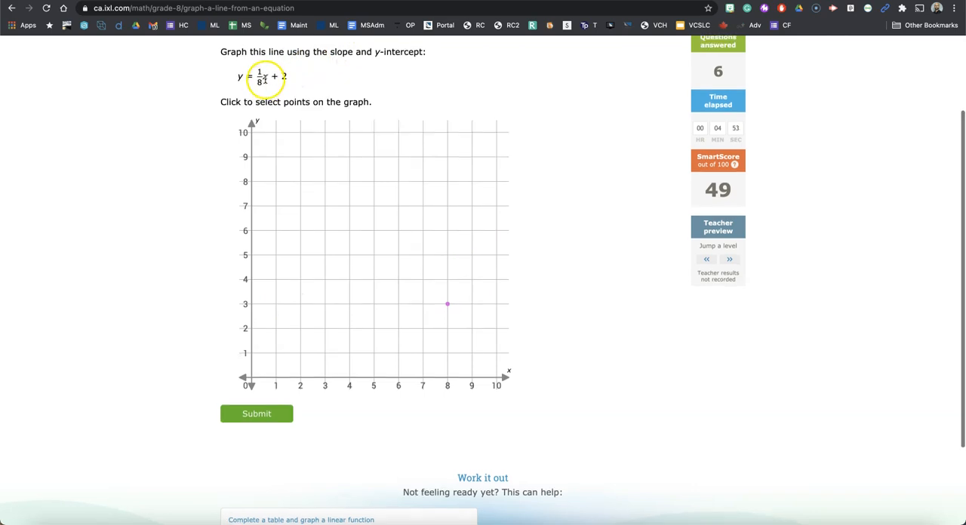
left_click(251, 379)
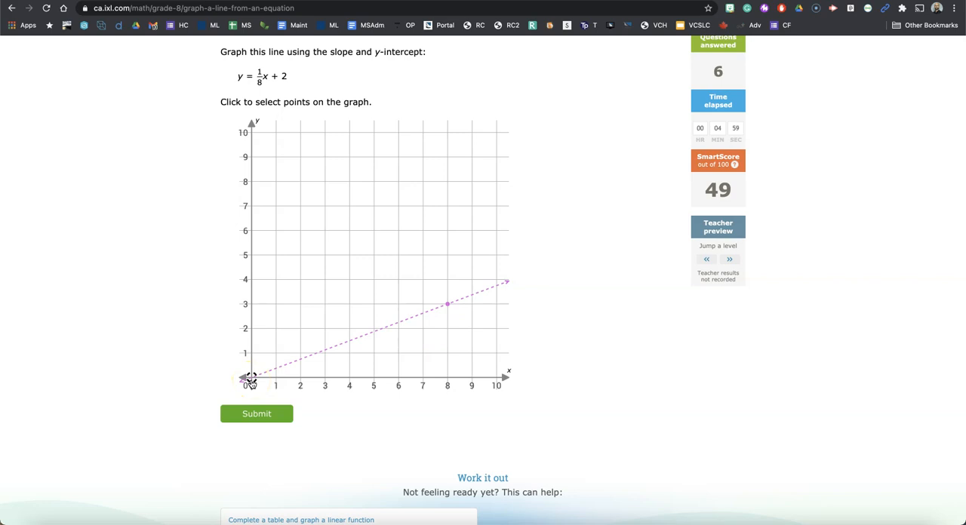
left_click_drag(251, 377, 251, 329)
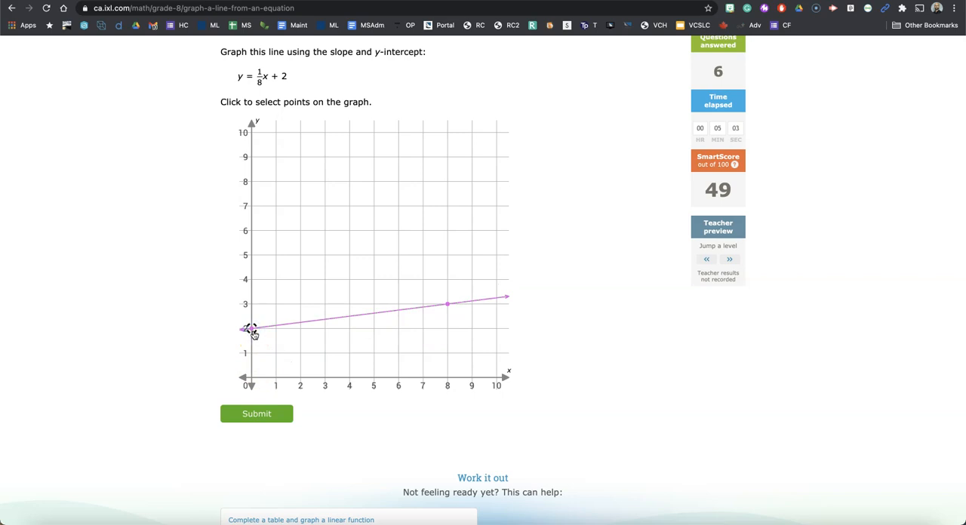
left_click(256, 413)
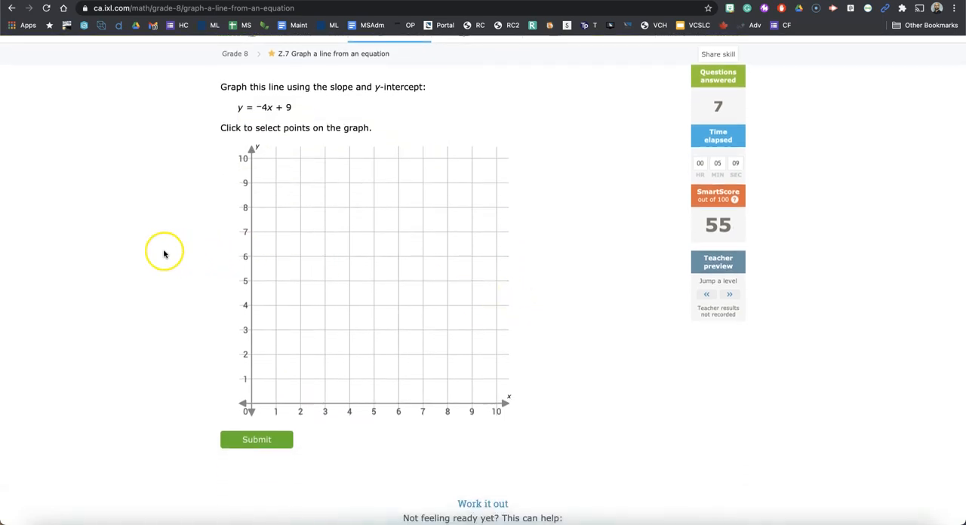
Plot (0, 9) and (1, 5) for y = −4x + 9, adjusting misplaced points, and submit.
scroll("down", 3)
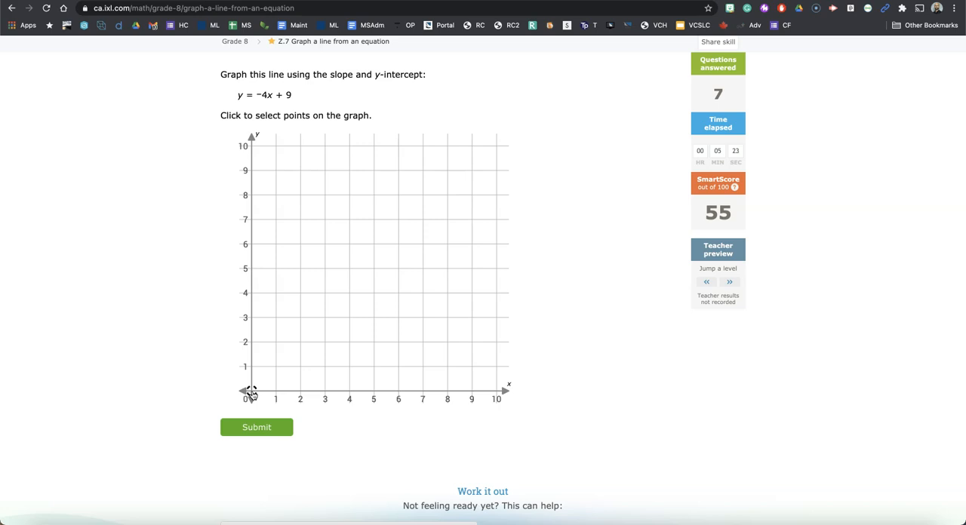
left_click(251, 214)
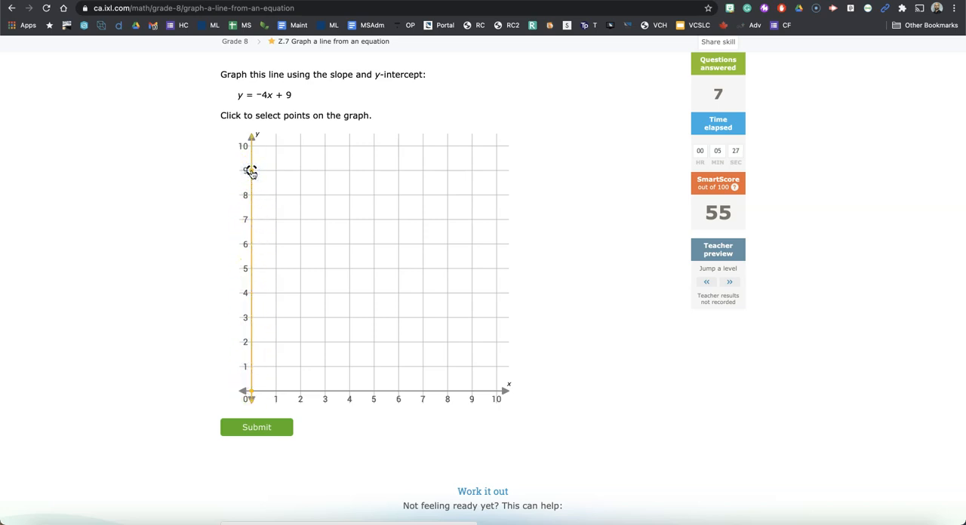
left_click(251, 169)
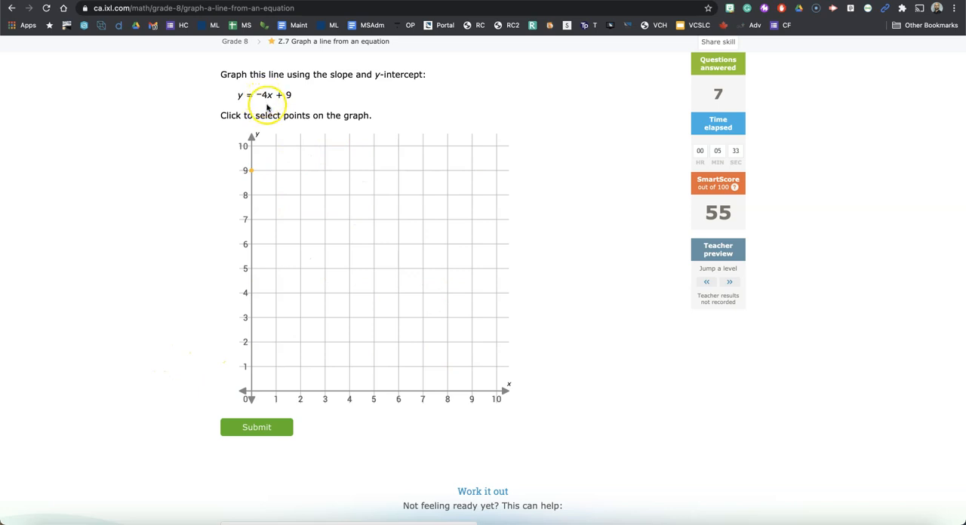
mouse_move(281, 70)
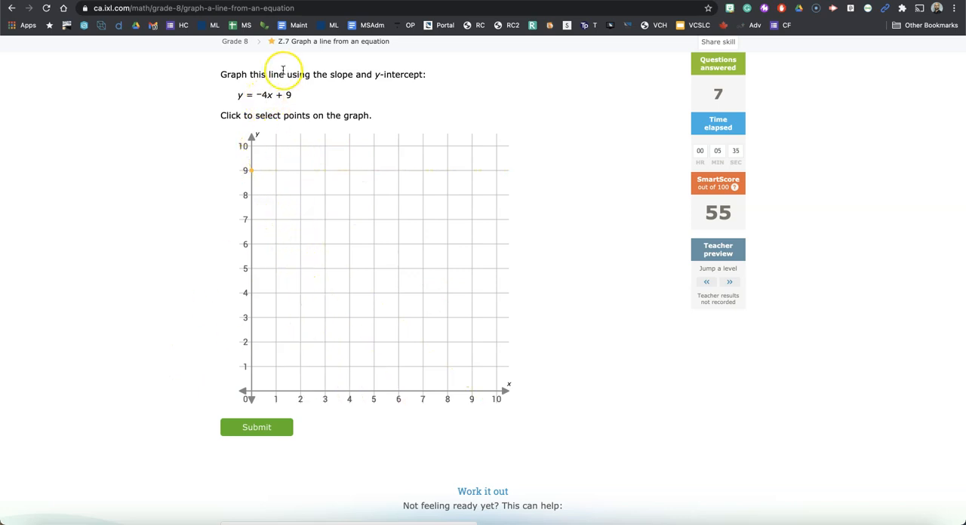
mouse_move(266, 96)
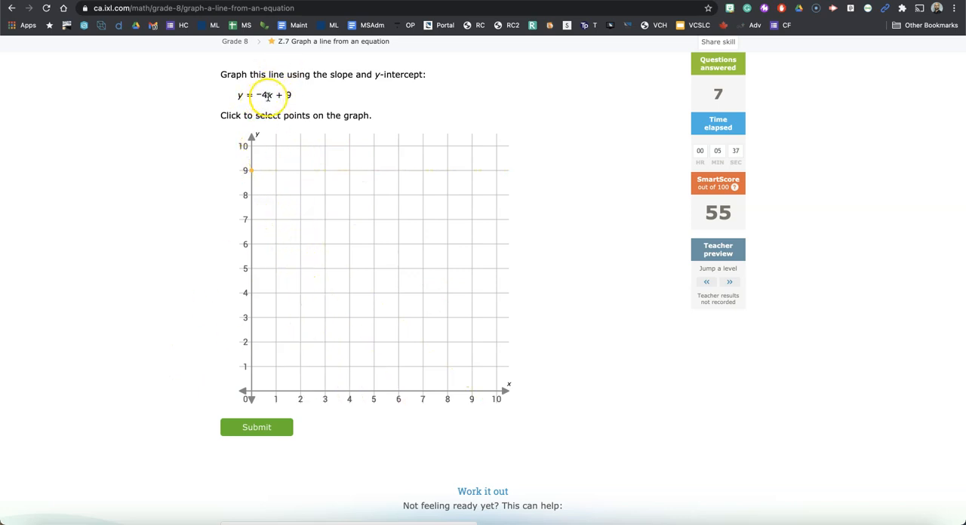
left_click(275, 220)
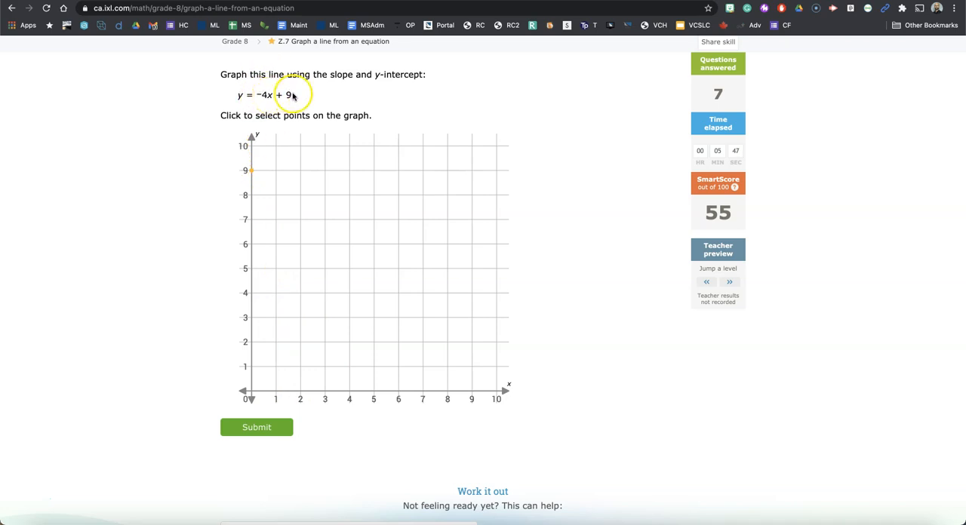
left_click(275, 268)
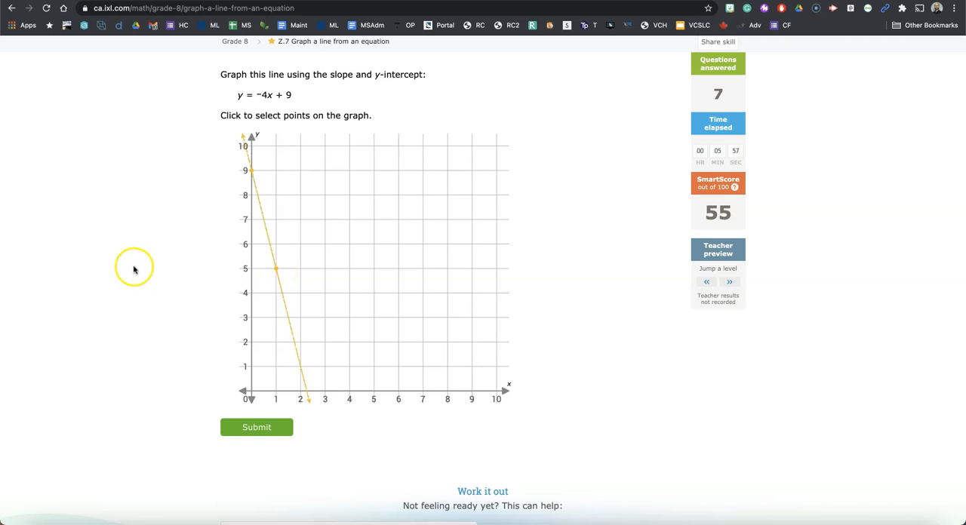
mouse_move(117, 264)
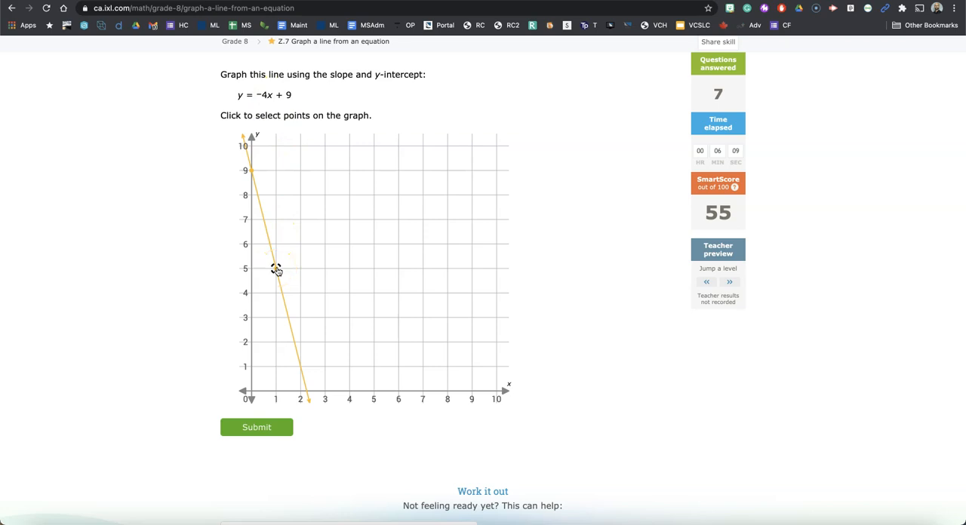
left_click(250, 169)
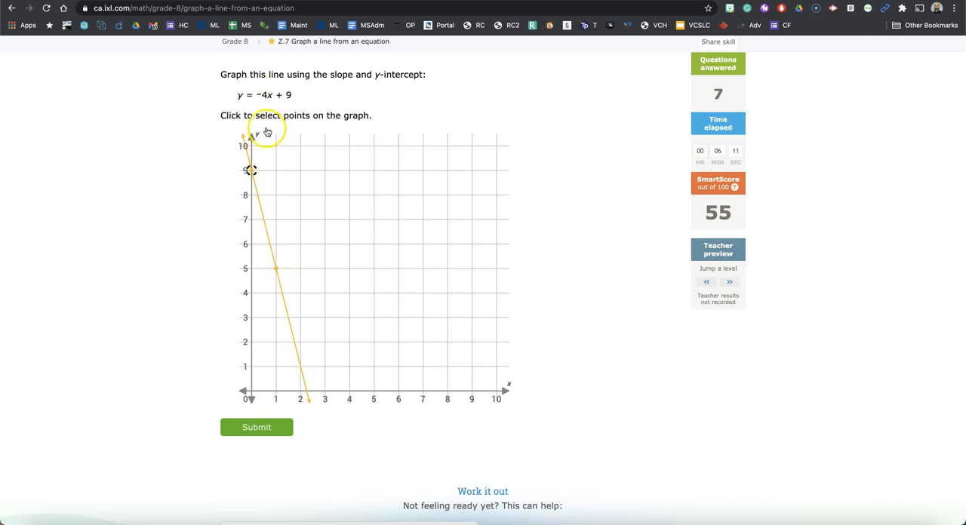
mouse_move(283, 320)
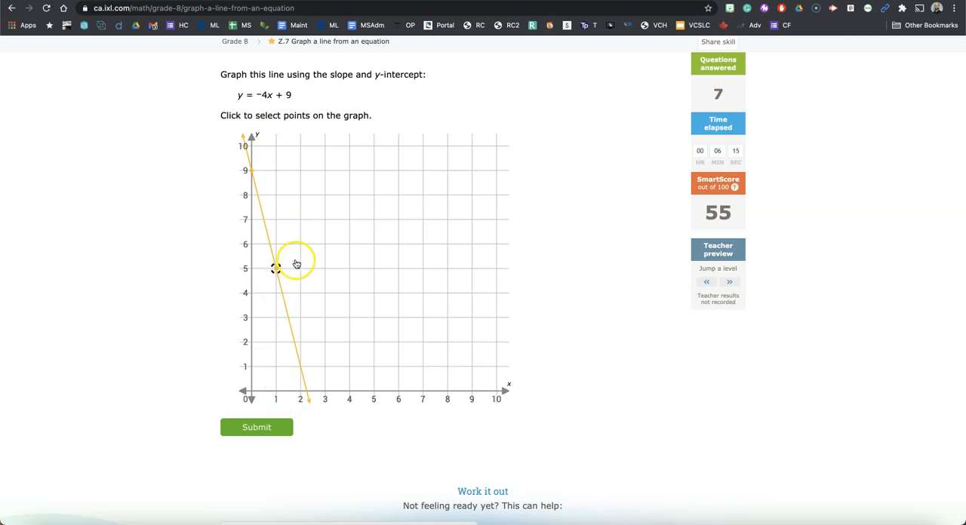
left_click(257, 427)
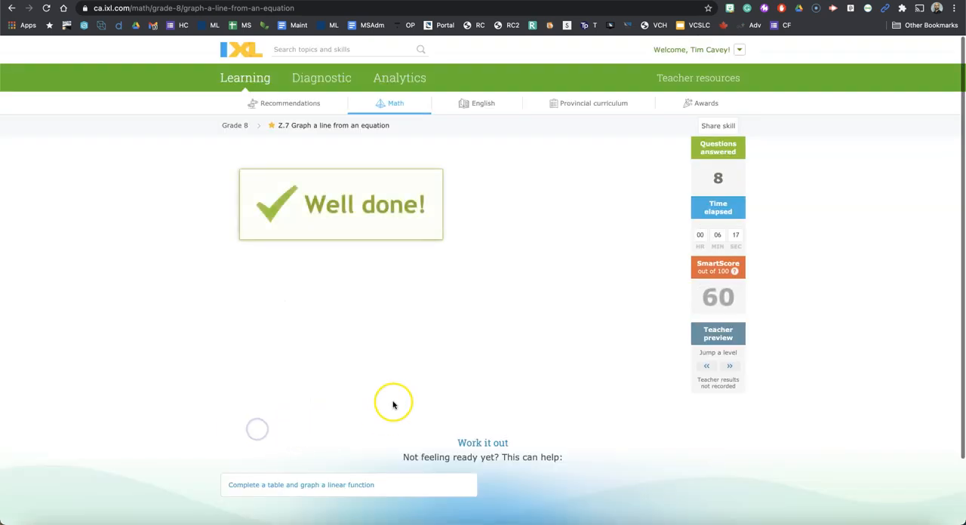
Plot (0, 4) and (4, 5) for y = 1/4x + 4 and submit the line.
scroll("down", 3)
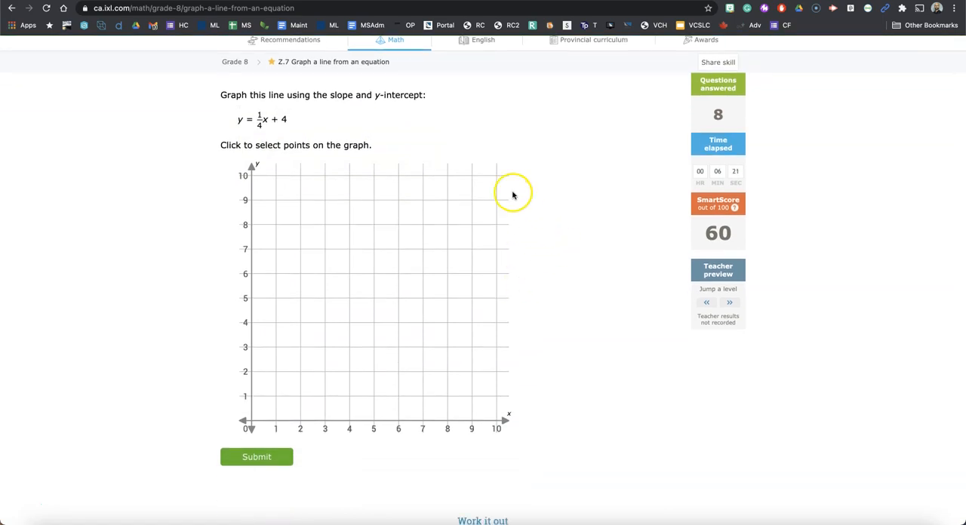
scroll("down", 3)
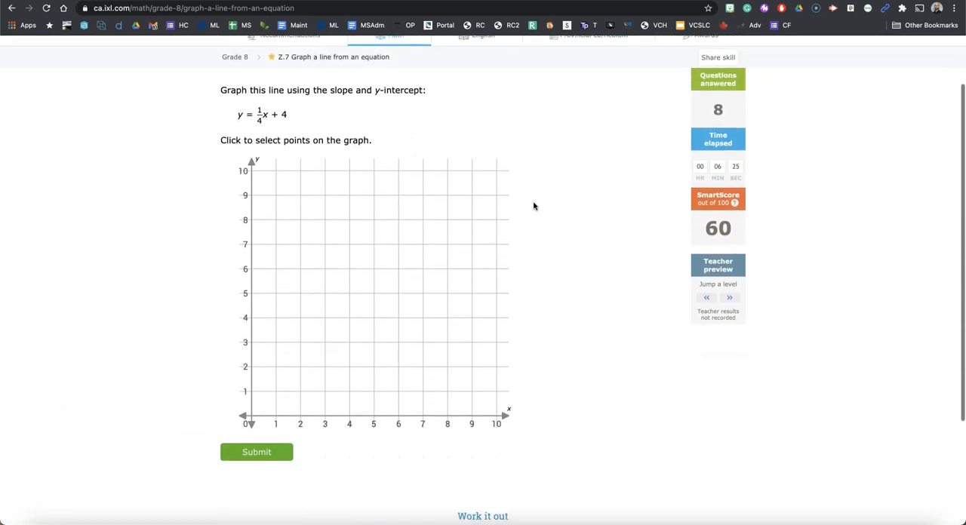
scroll("down", 3)
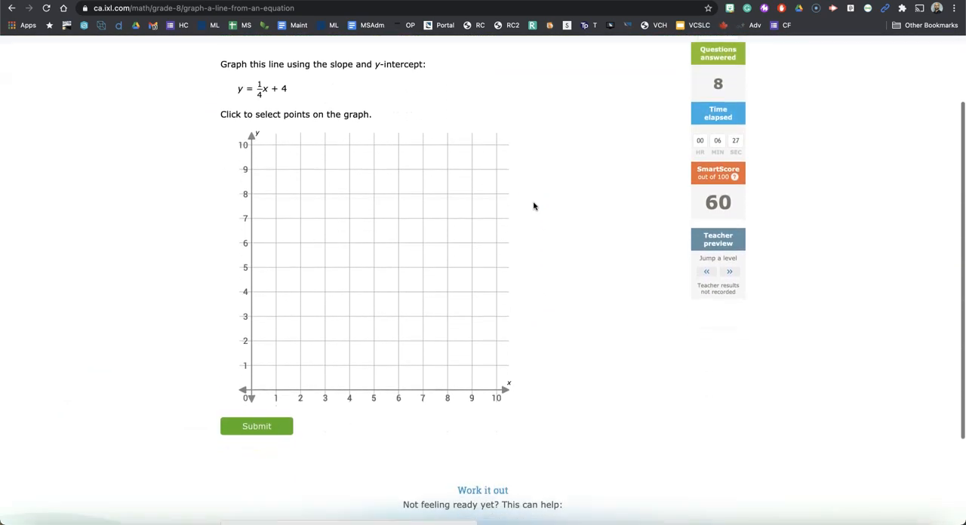
mouse_move(143, 124)
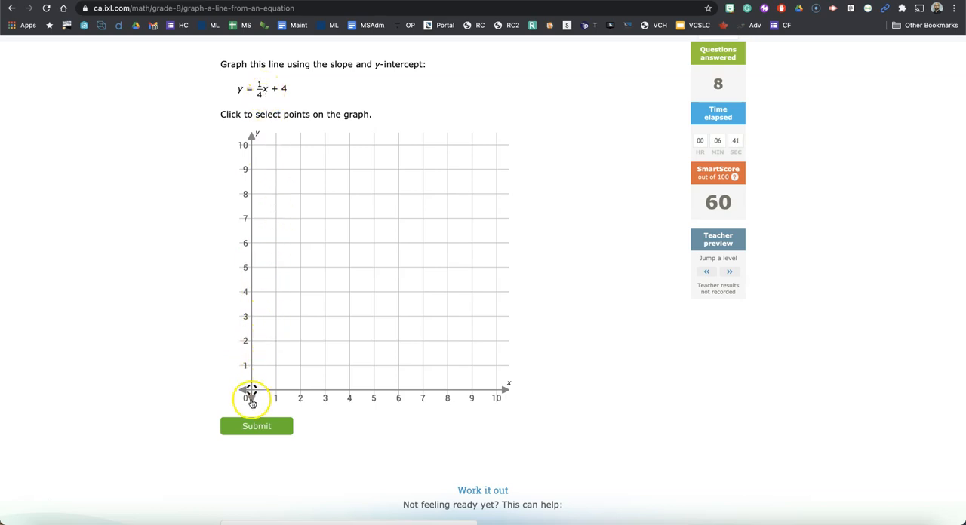
mouse_move(250, 411)
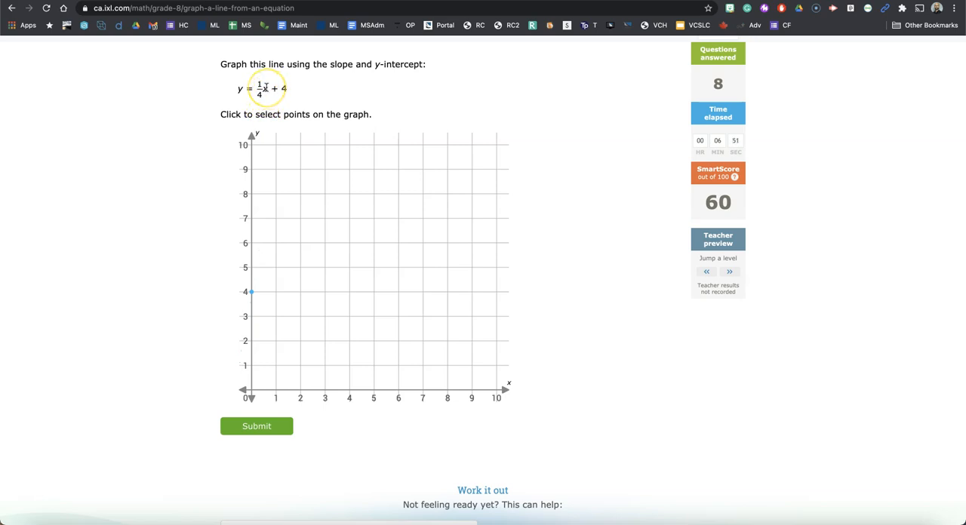
left_click(350, 373)
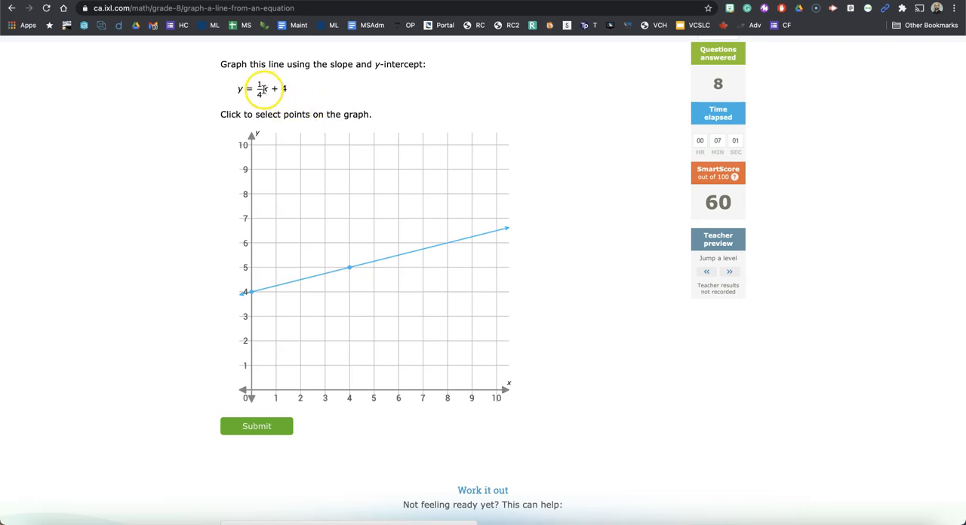
mouse_move(258, 102)
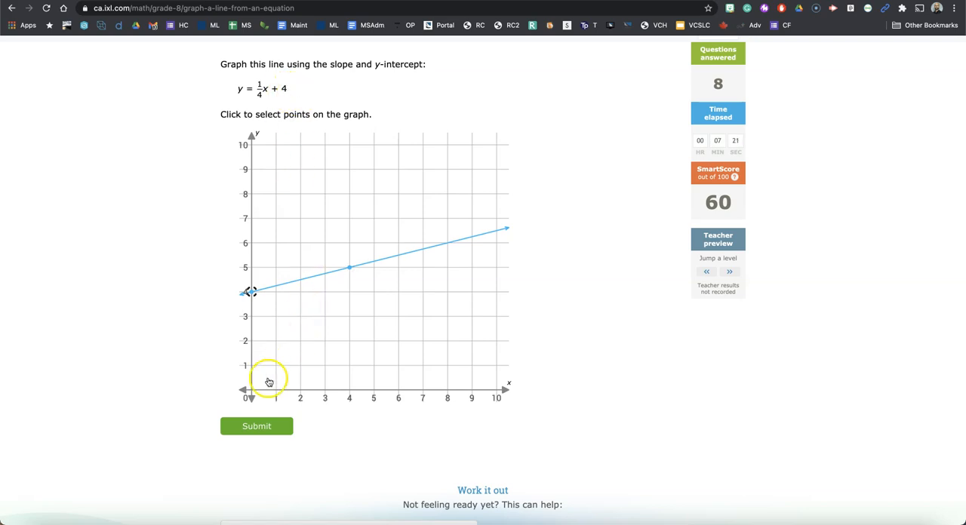
left_click(256, 426)
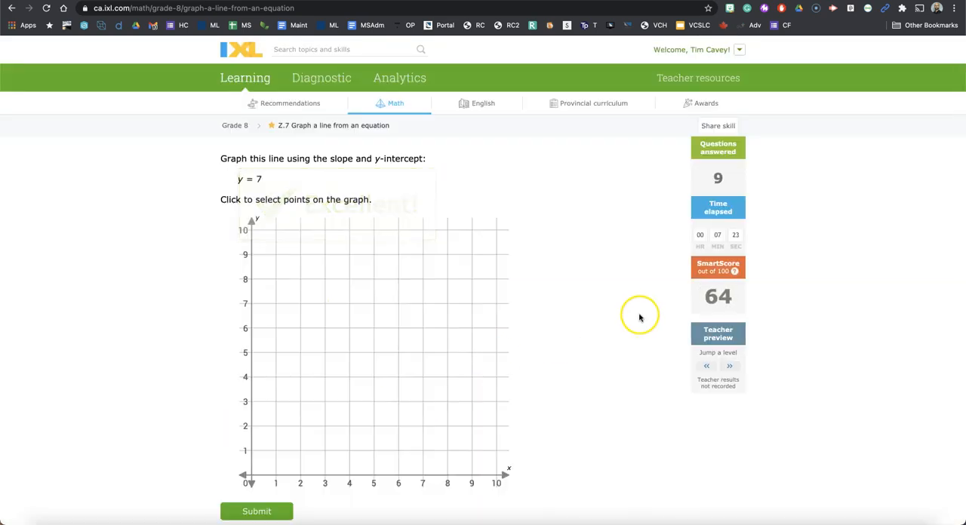
Plot a point at y = 7 for the horizontal line and submit the answer.
scroll("down", 3)
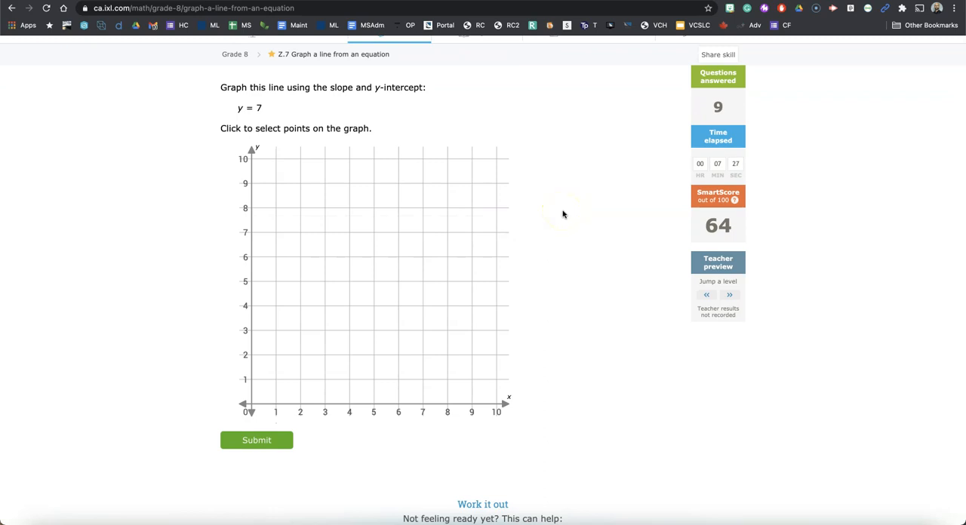
left_click(253, 233)
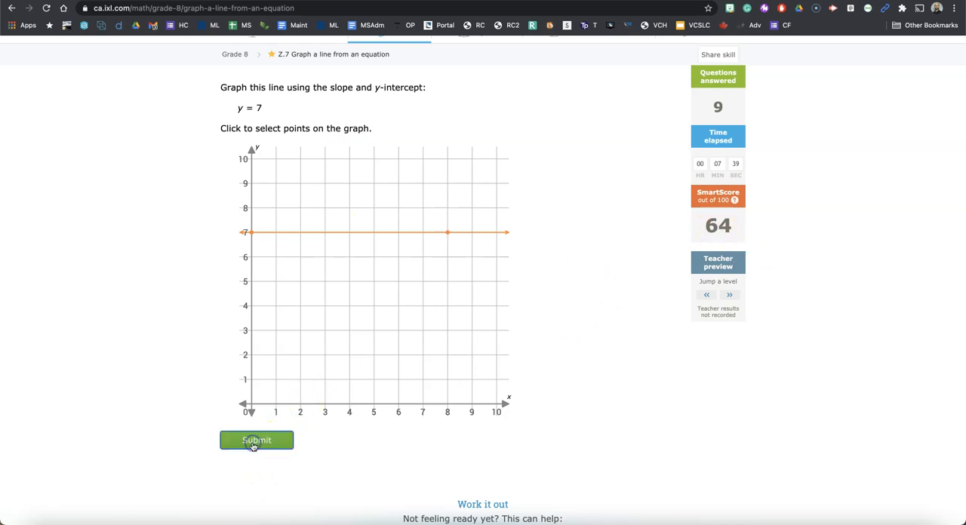
left_click(257, 441)
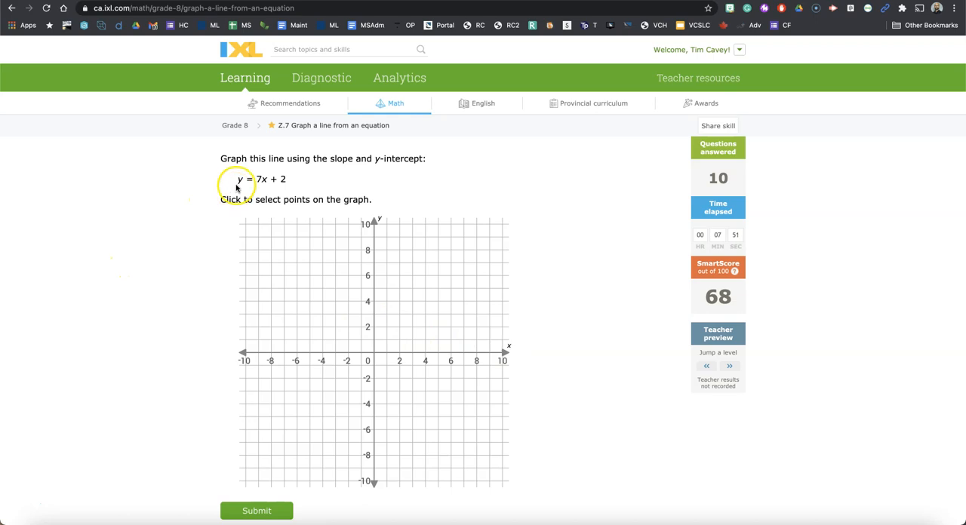
mouse_move(263, 189)
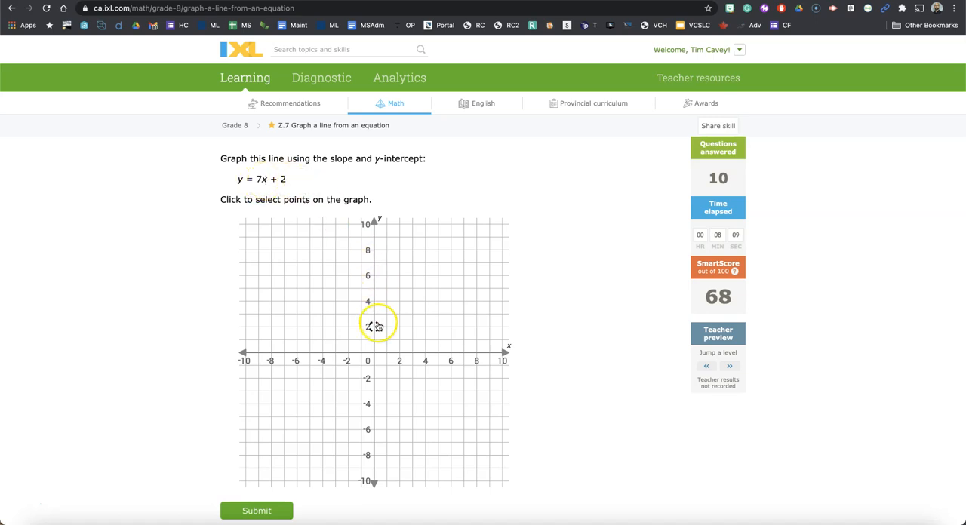
Plot the y-intercept (0, 2) of y = 7x + 2 and submit the line.
left_click(448, 346)
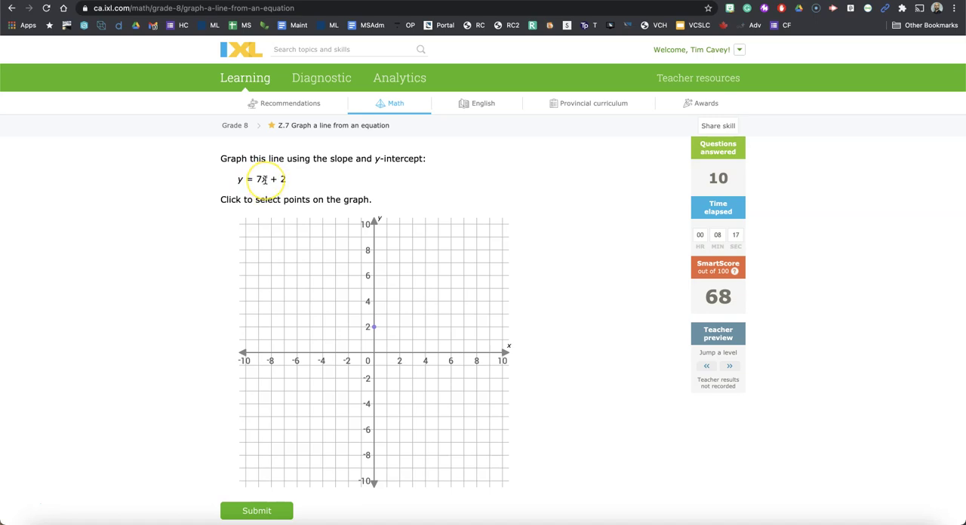
mouse_move(374, 235)
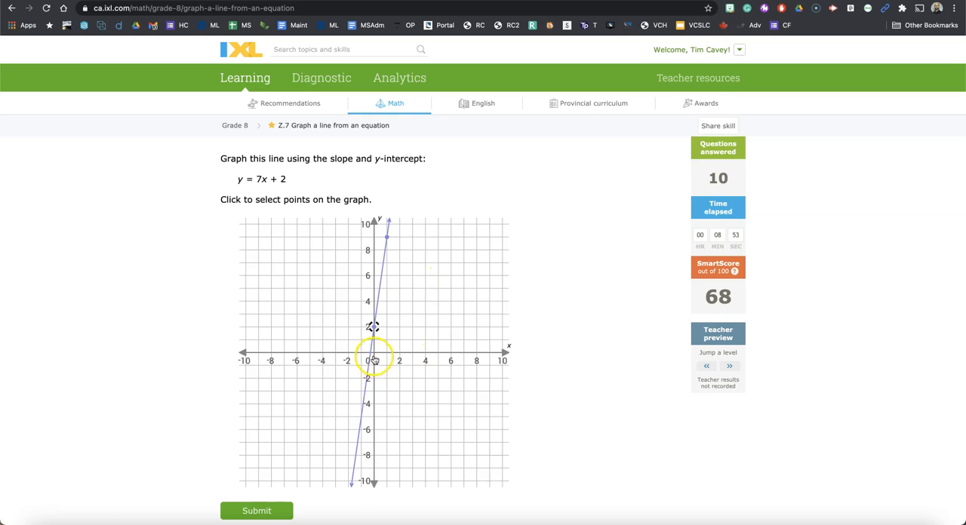
mouse_move(391, 358)
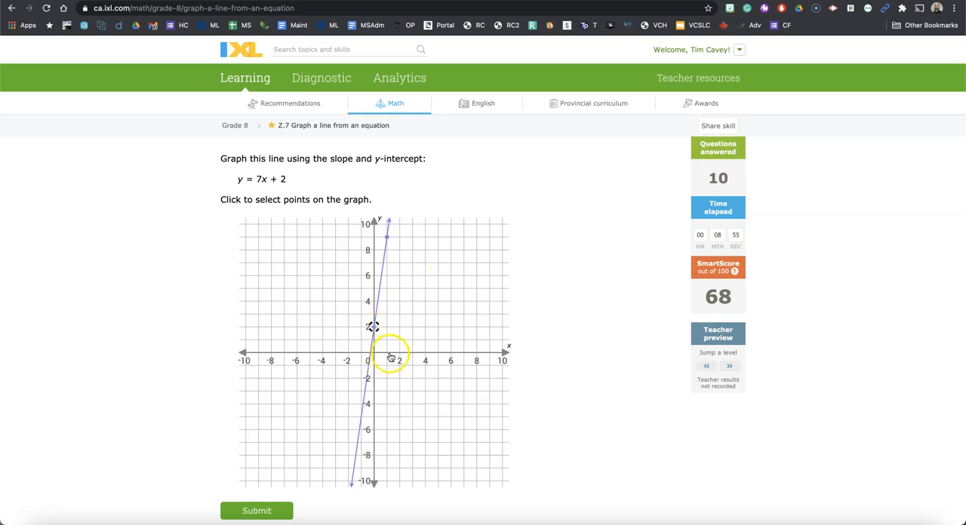
mouse_move(388, 308)
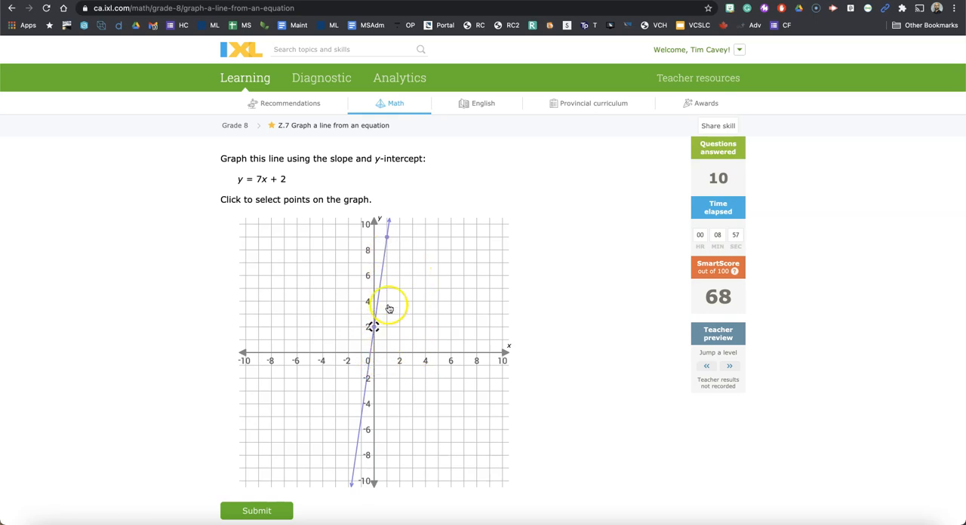
left_click(257, 510)
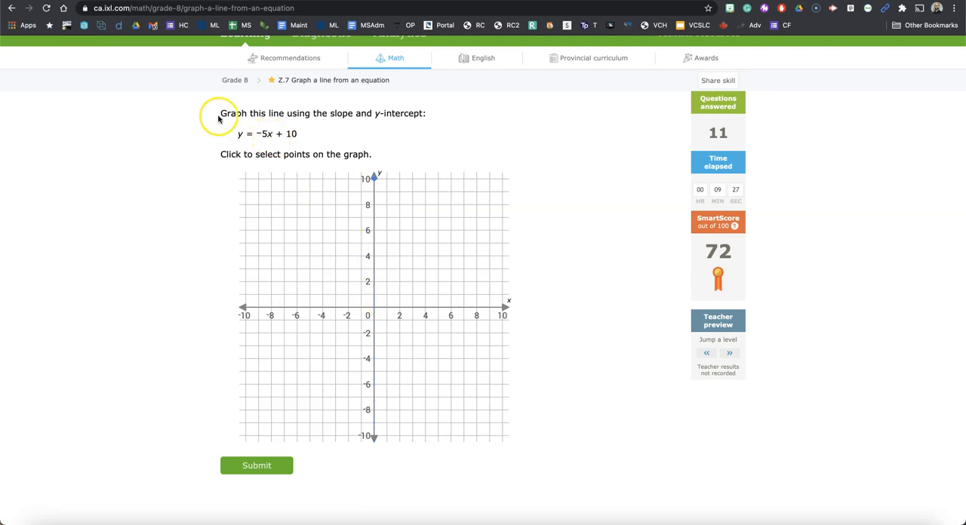
mouse_move(268, 134)
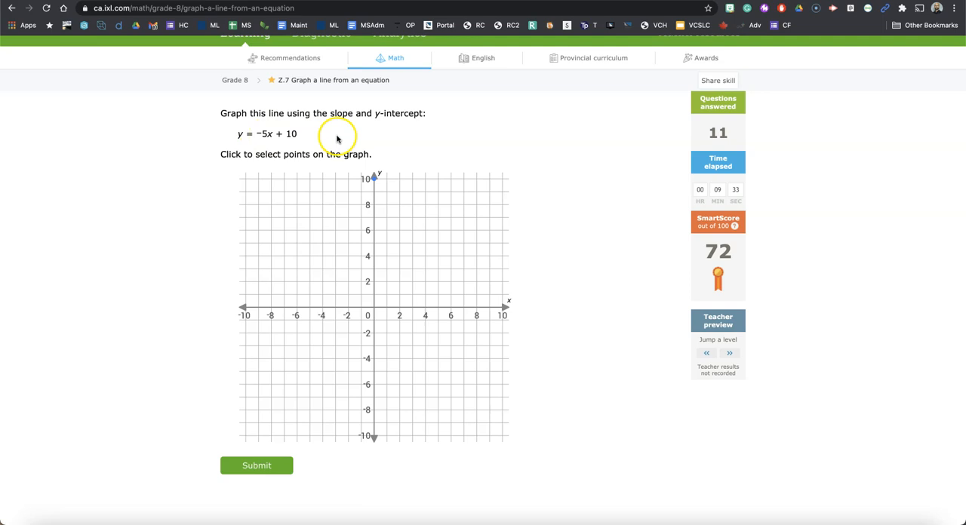
Plot a point on y = −5x + 10 from (0, 10) and submit the line.
left_click(375, 243)
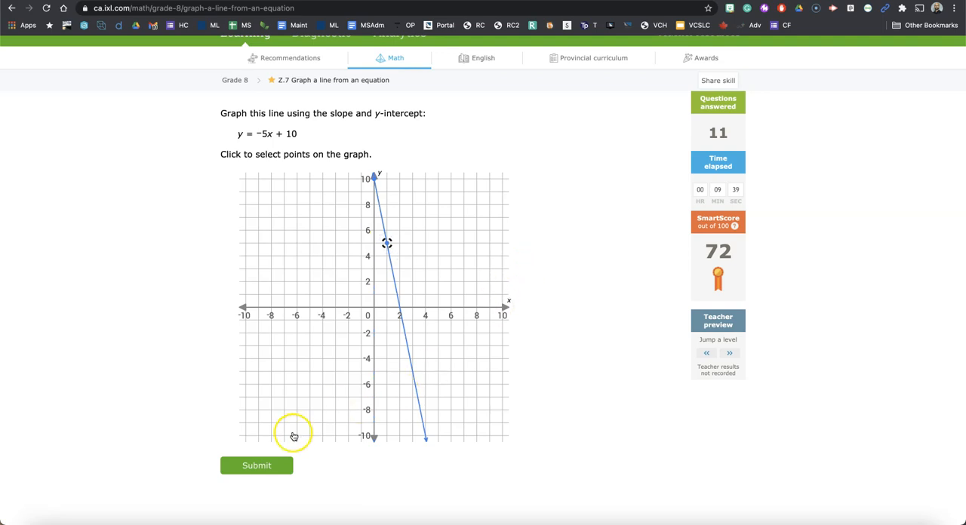
left_click(257, 465)
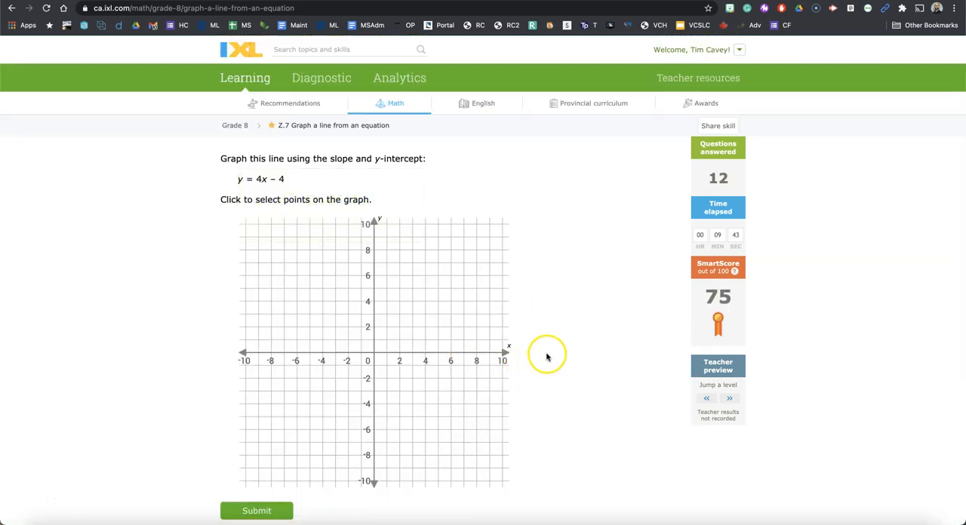
scroll("down", 3)
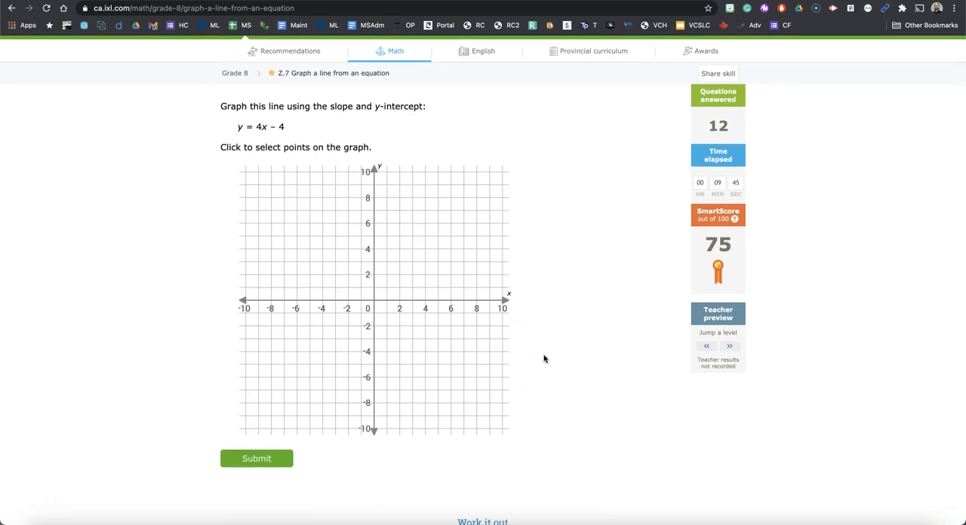
scroll("up", 3)
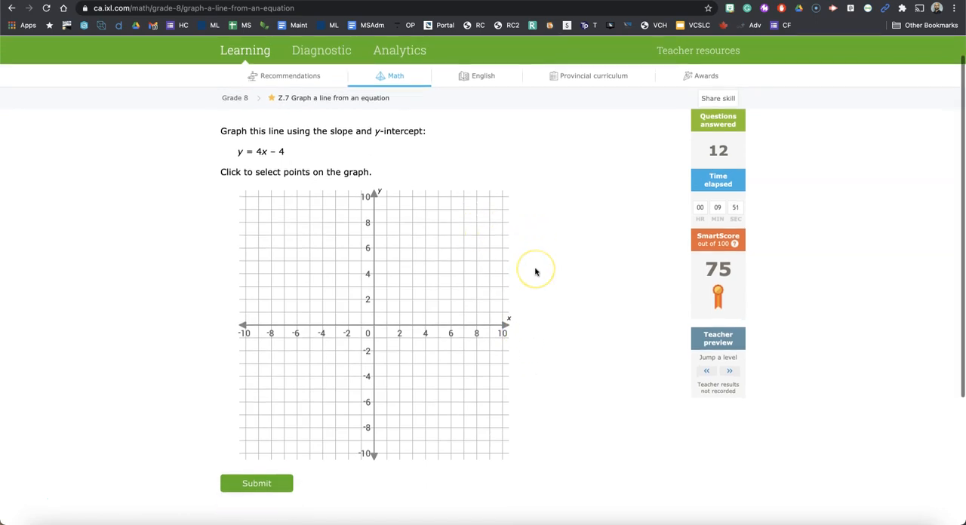
scroll("down", 3)
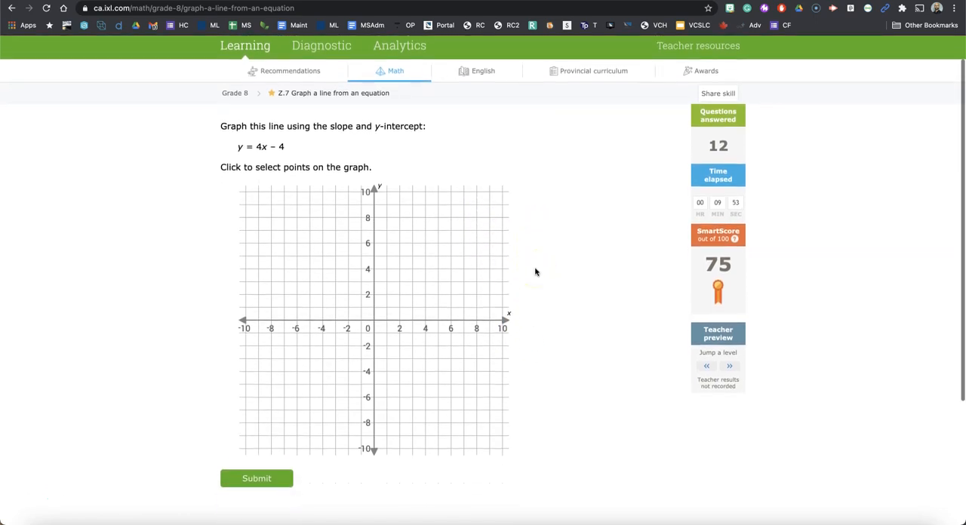
left_click(400, 356)
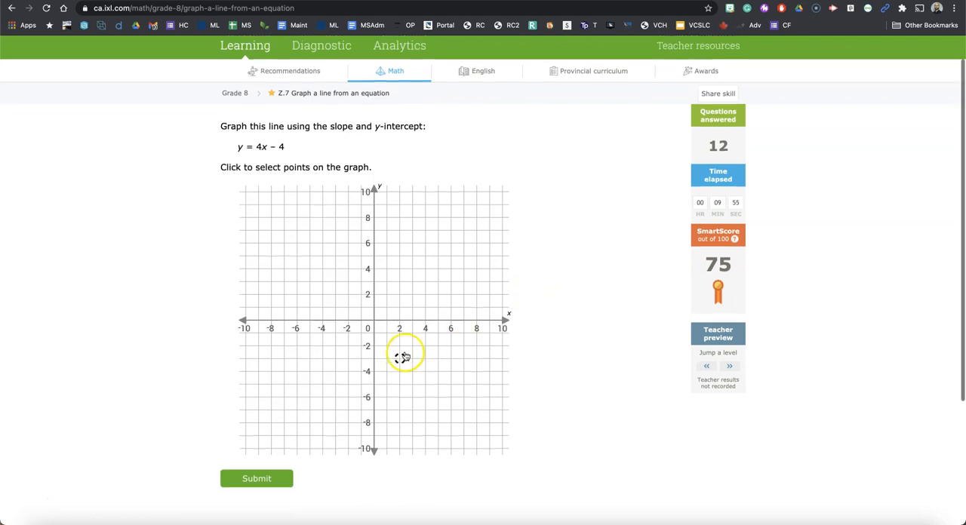